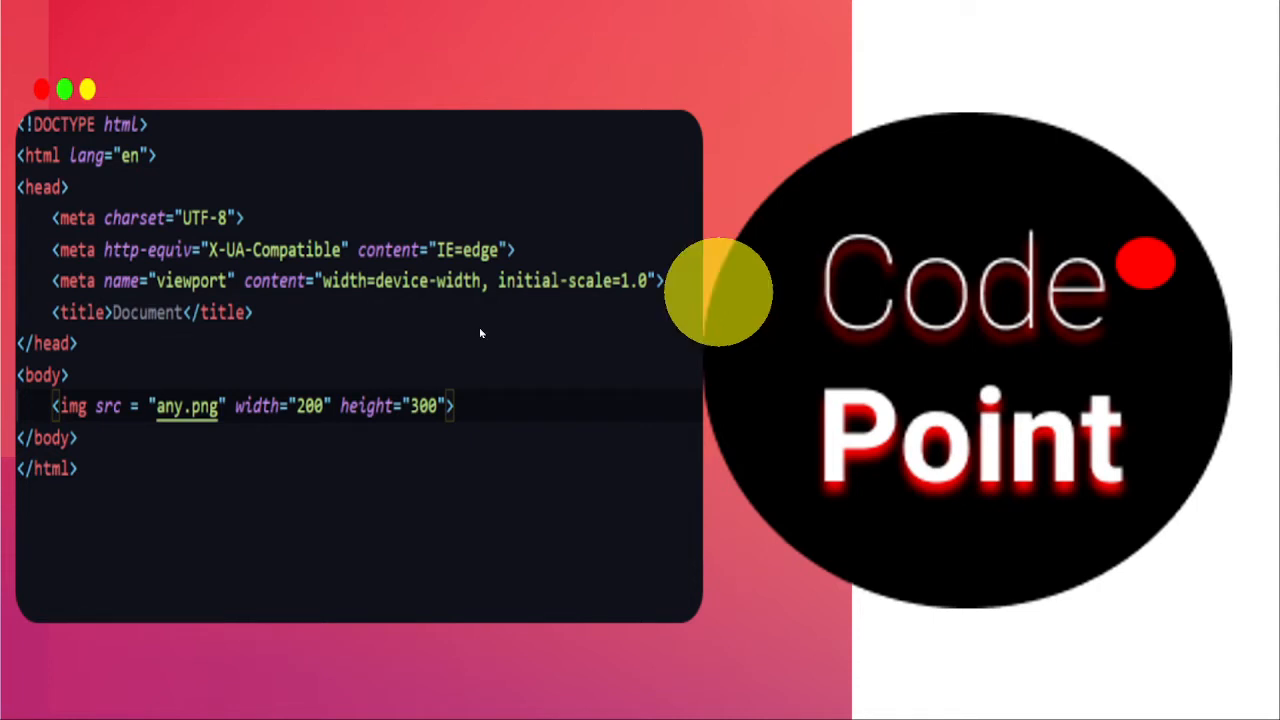
{"action": "mouse_move", "coordinate": [584, 424]}
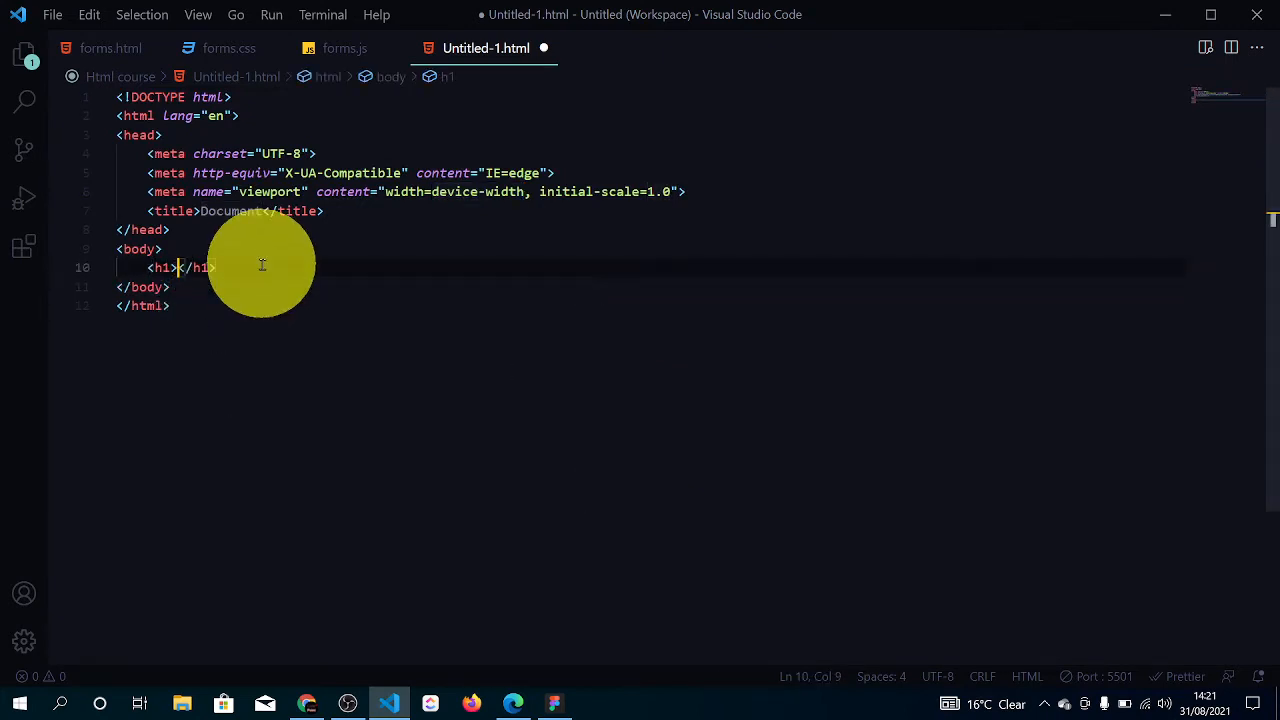
Add an h1 'lorem' heading and a paragraph expanded from the lorem20 Emmet abbreviation
{"action": "type", "text": "lorm"}
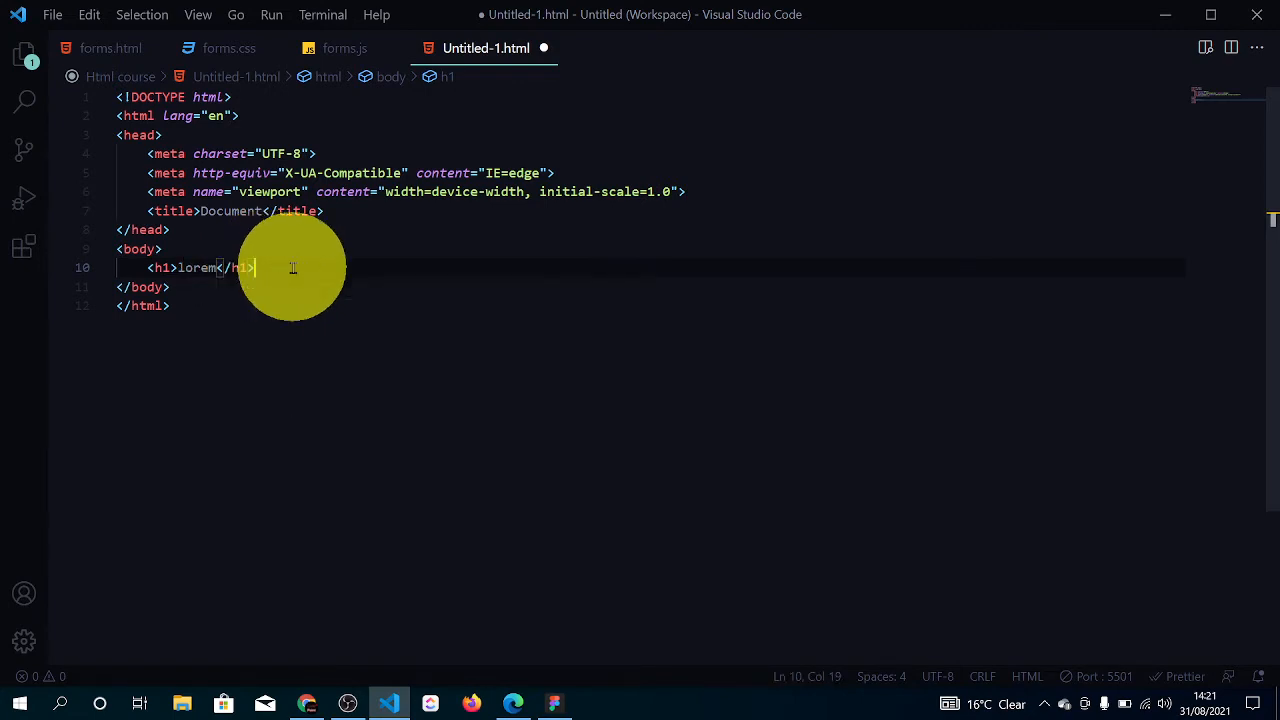
{"action": "type", "text": "<p>"}
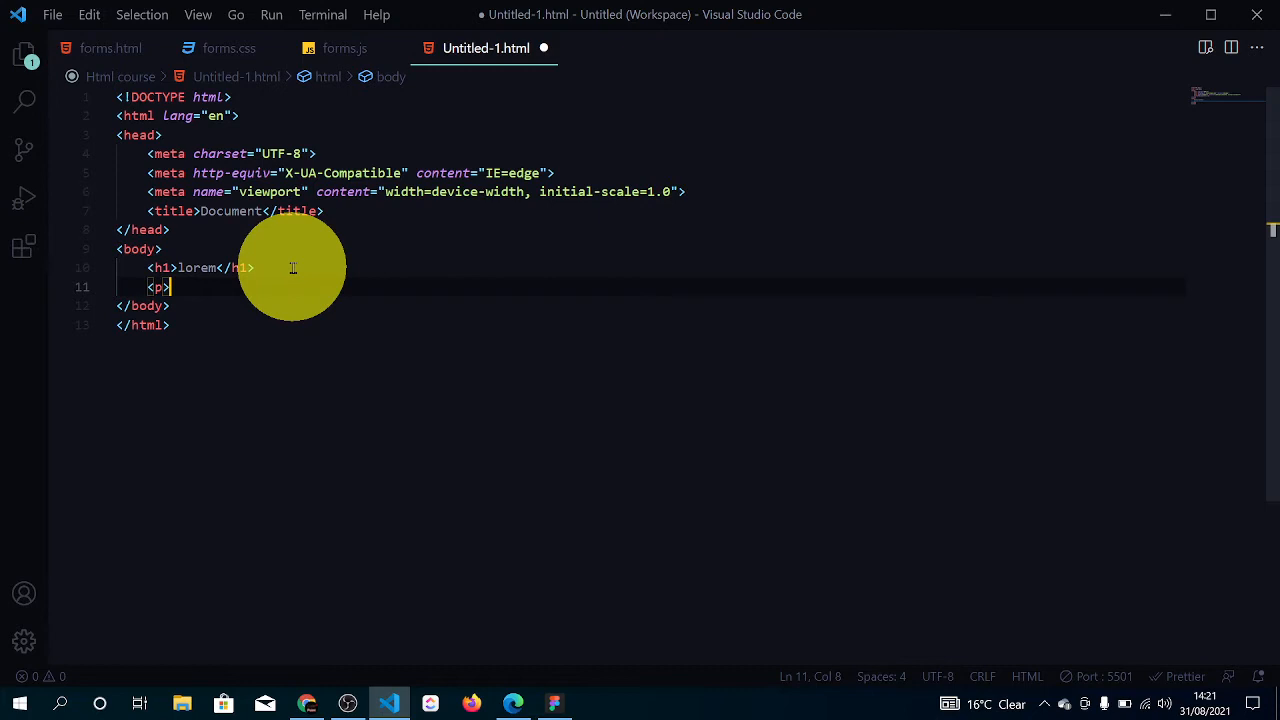
{"action": "type", "text": ">"}
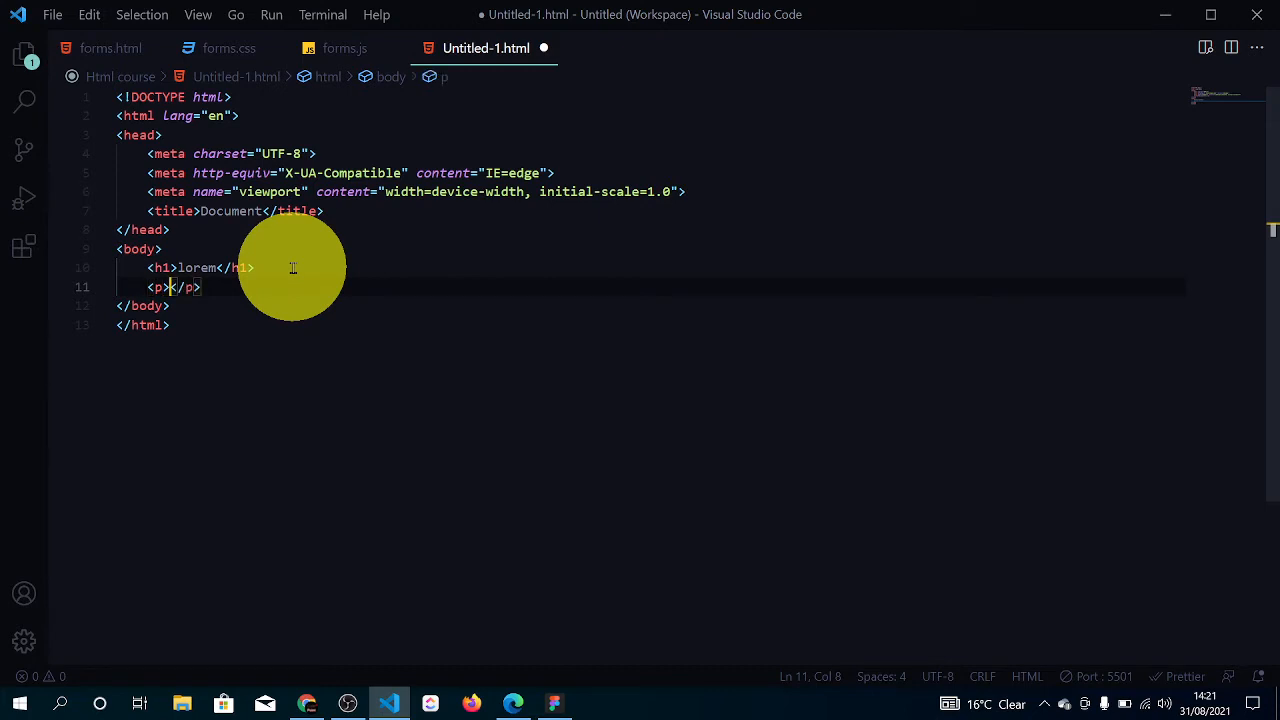
{"action": "type", "text": "l"}
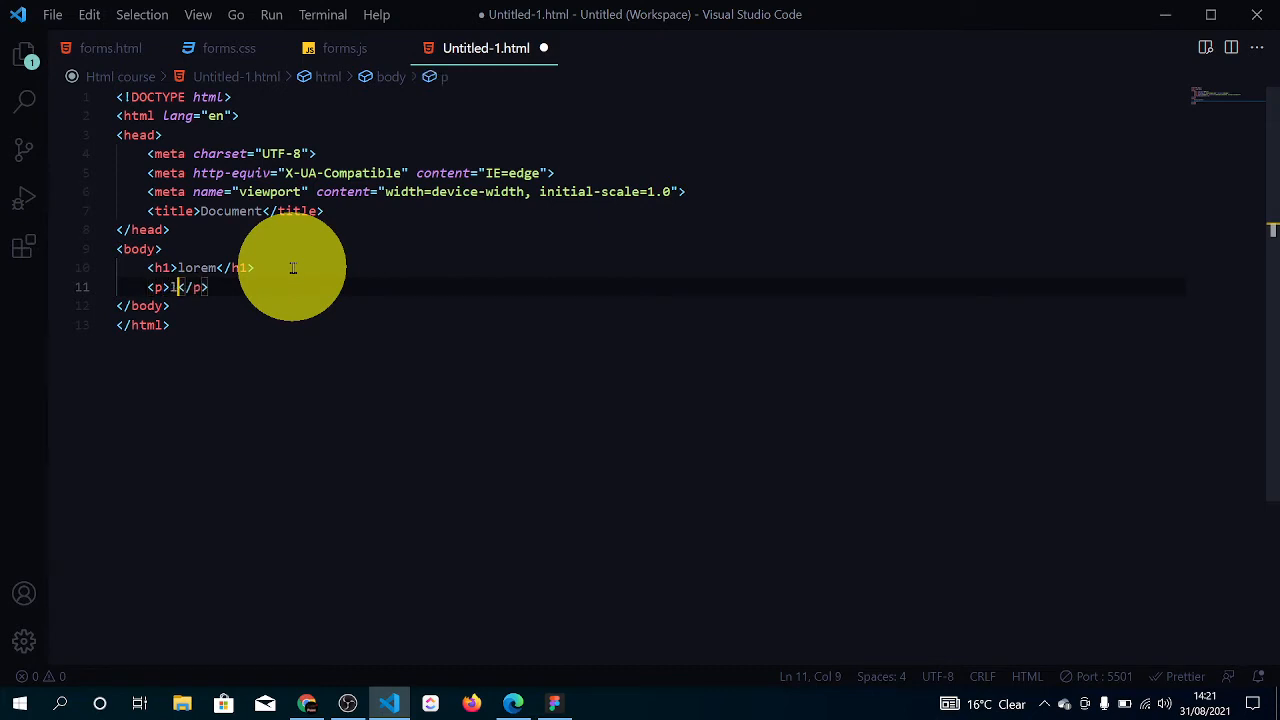
{"action": "type", "text": "orem20"}
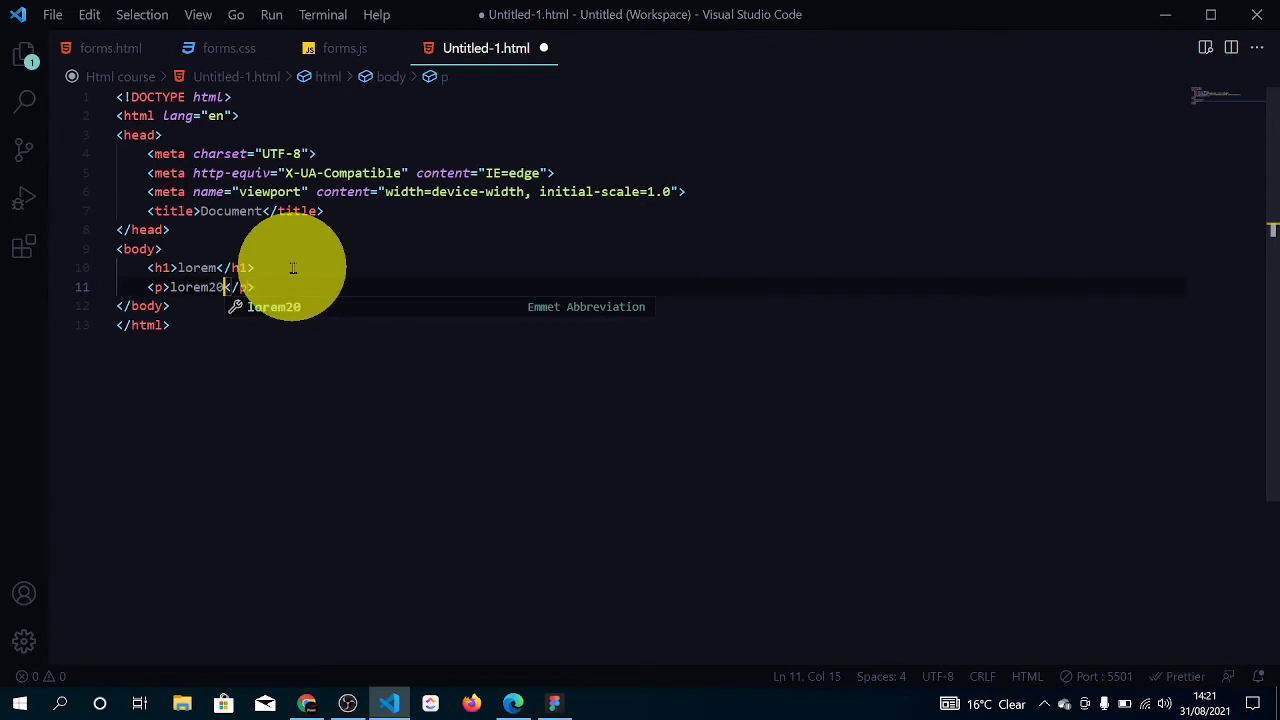
{"action": "key", "text": "Tab"}
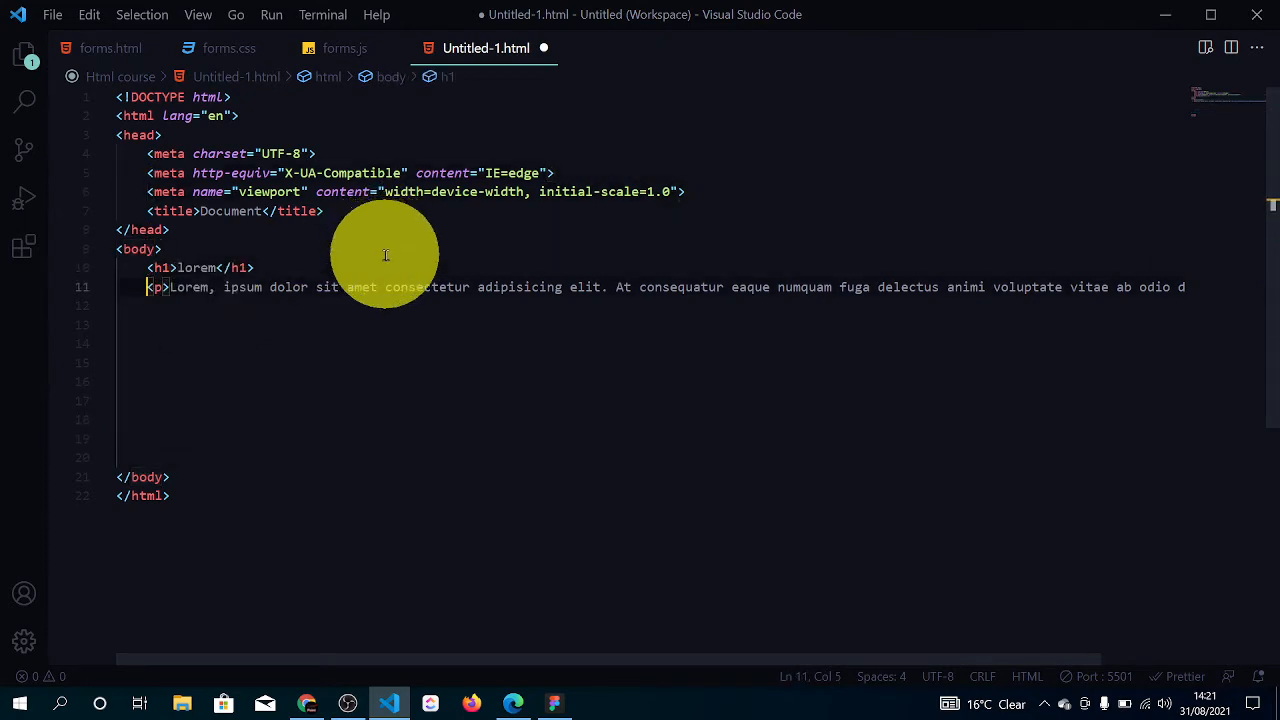
Insert an img element with the Kia Telluride photo URL as src and close the tag
{"action": "type", "text": "<im"}
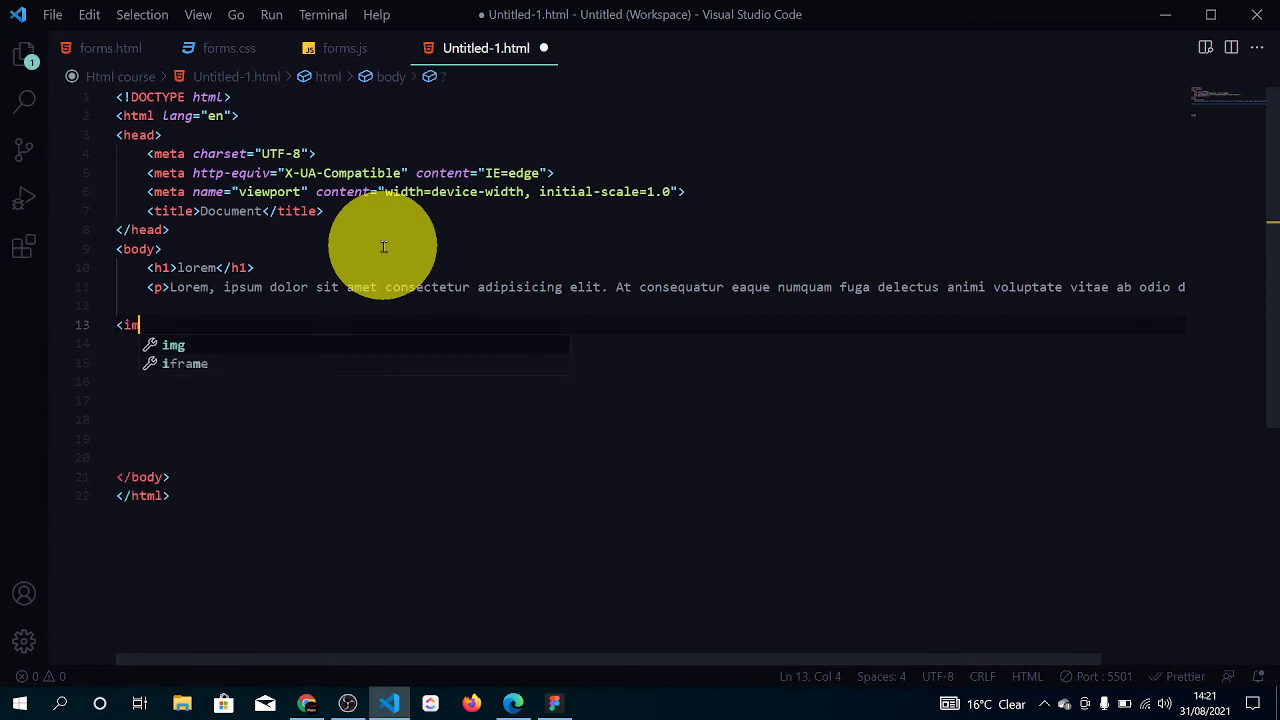
{"action": "key", "text": "Tab"}
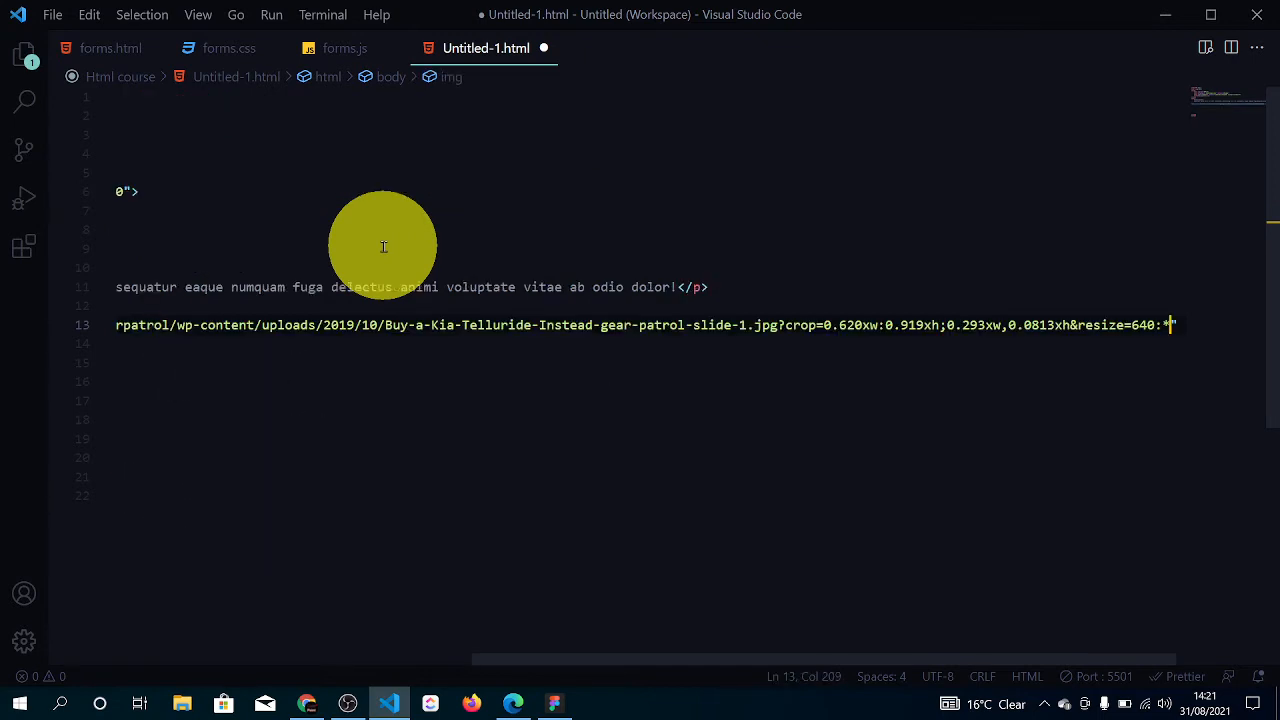
{"action": "type", "text": "\">"}
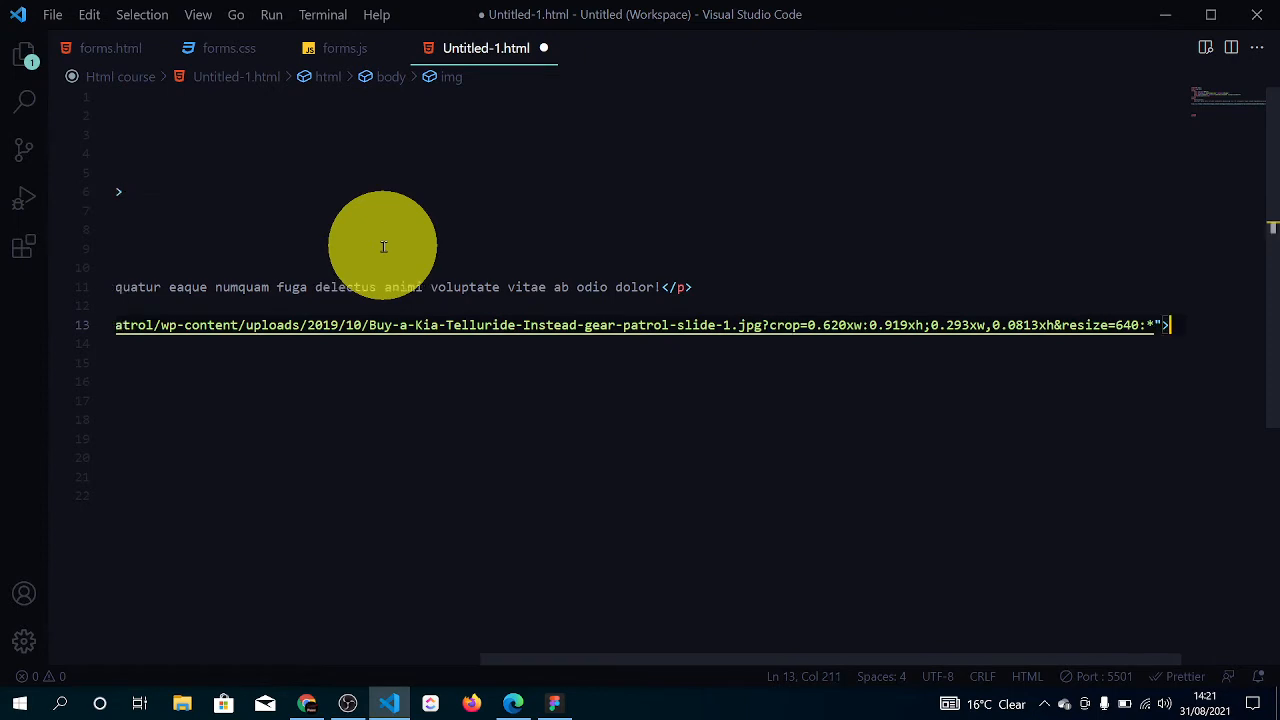
{"action": "mouse_move", "coordinate": [576, 352]}
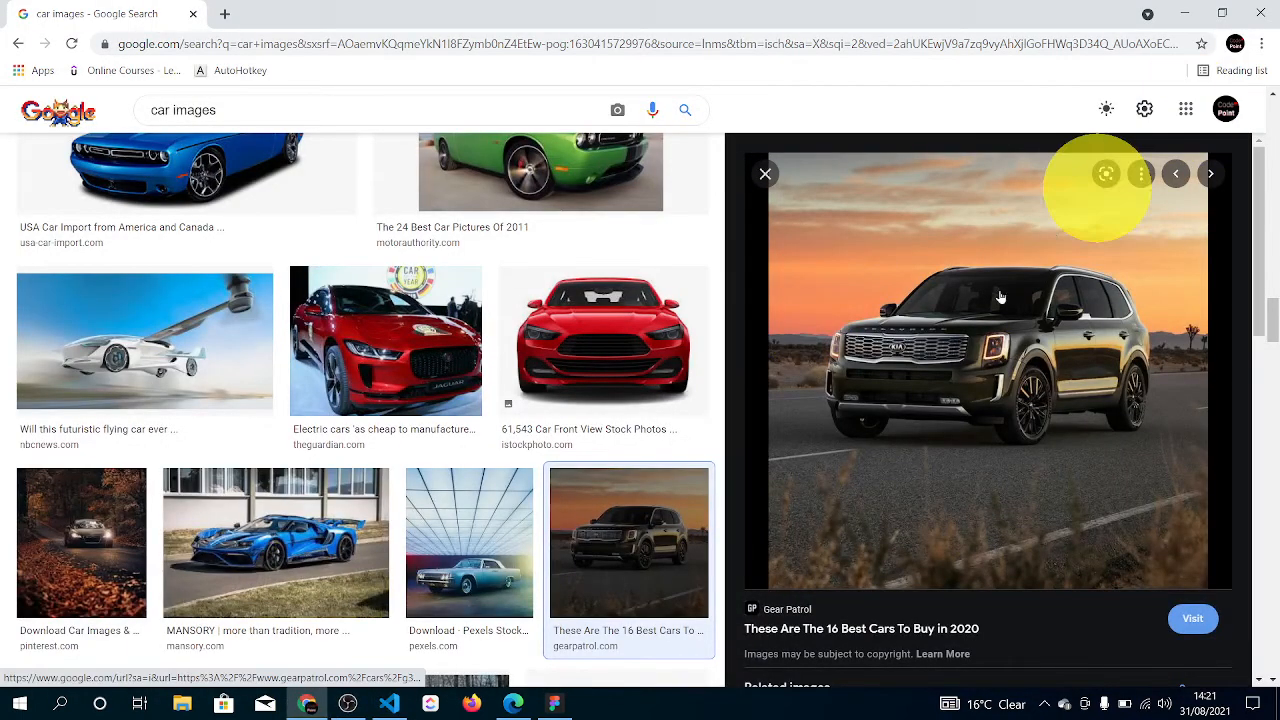
Bring up copy options for the Kia Telluride photo in Google Images
{"action": "right_click", "coordinate": [1000, 296]}
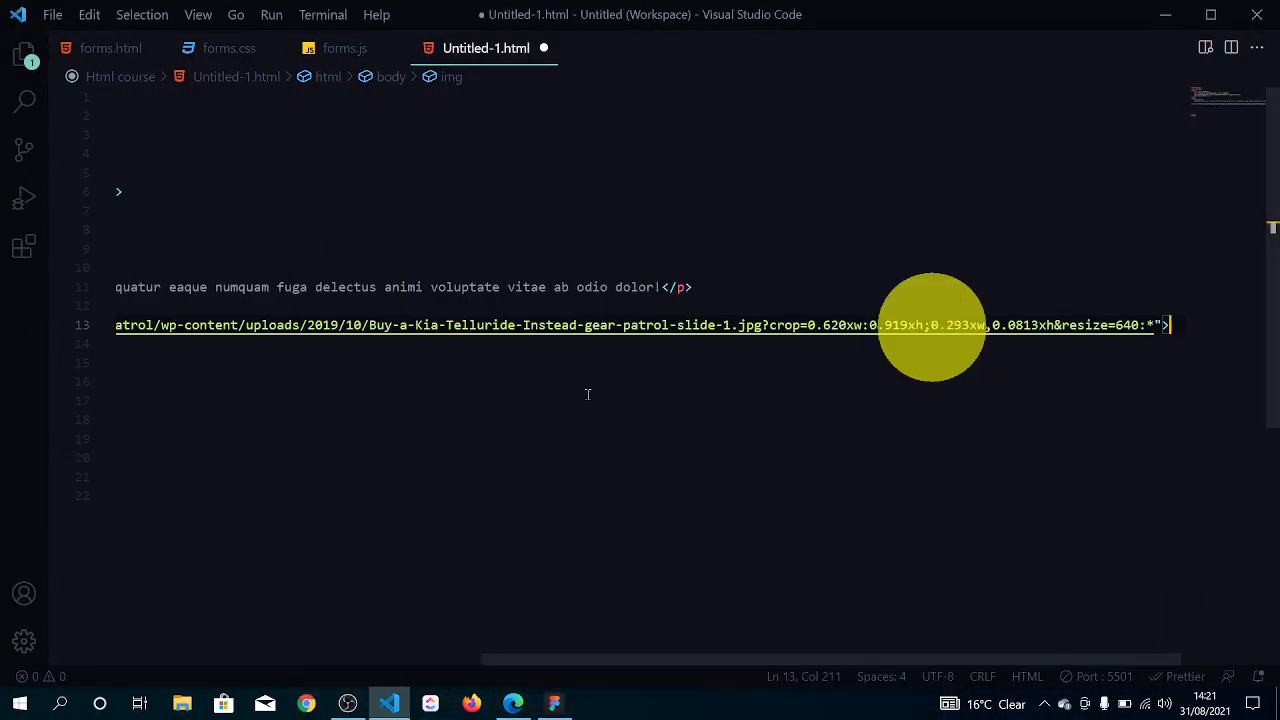
{"action": "mouse_move", "coordinate": [1022, 424]}
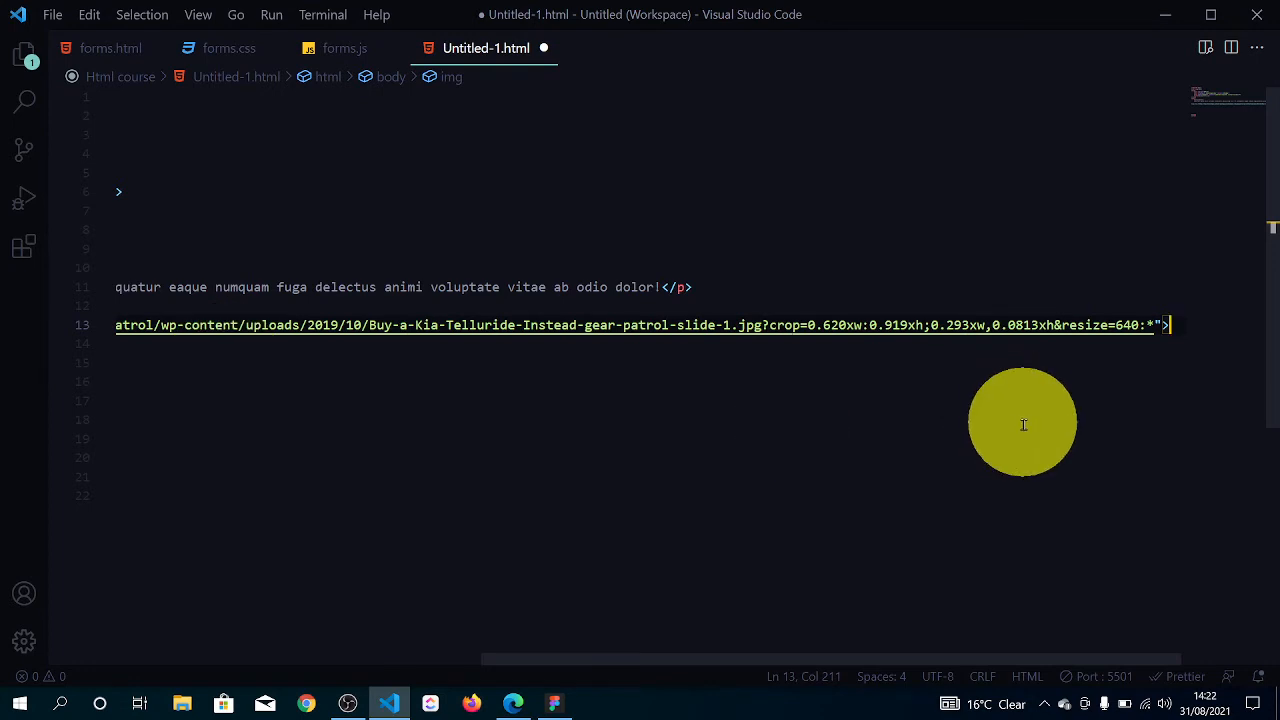
{"action": "mouse_move", "coordinate": [744, 412]}
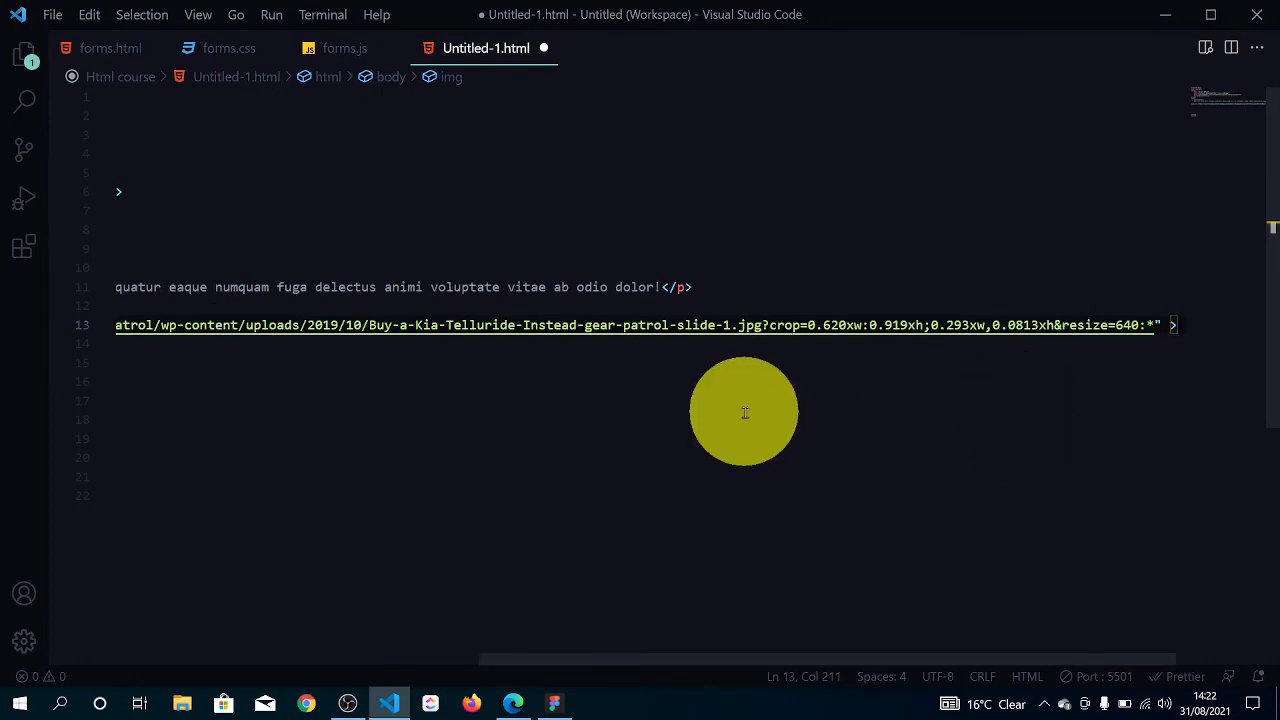
Launch the page in the browser via Open with Live Server from the editor context menu
{"action": "right_click", "coordinate": [744, 412]}
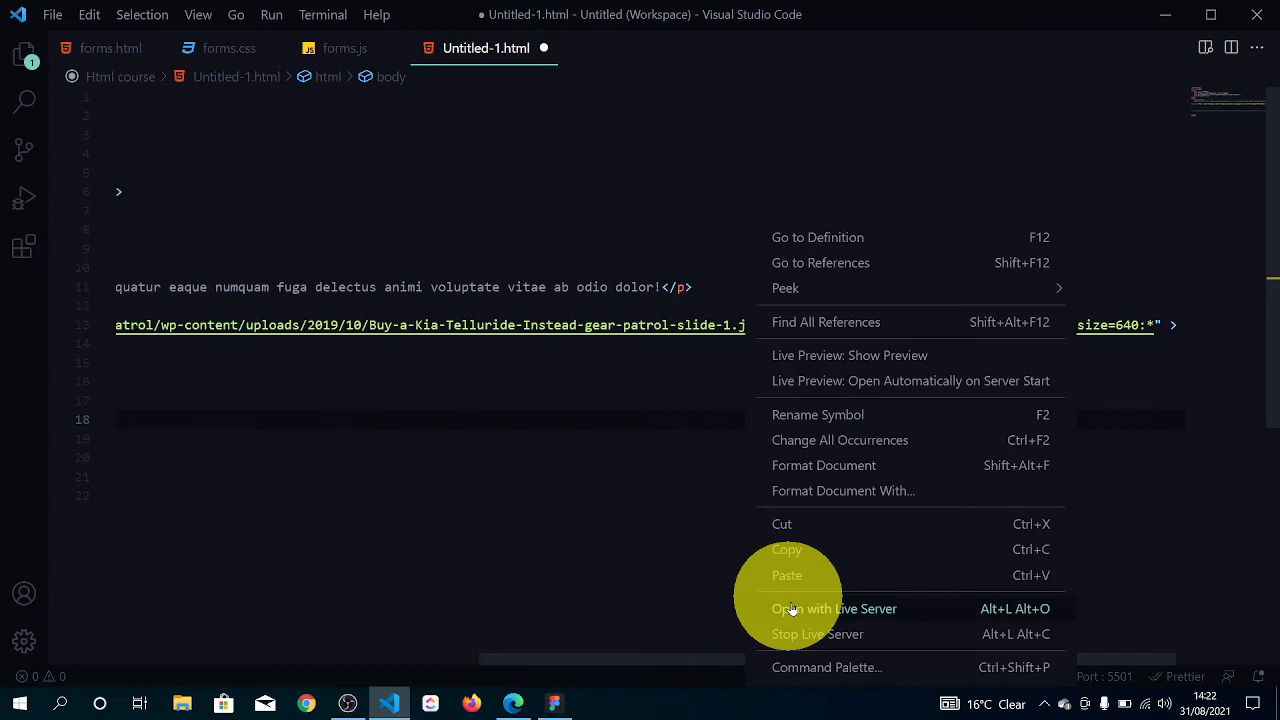
{"action": "left_click", "coordinate": [834, 608]}
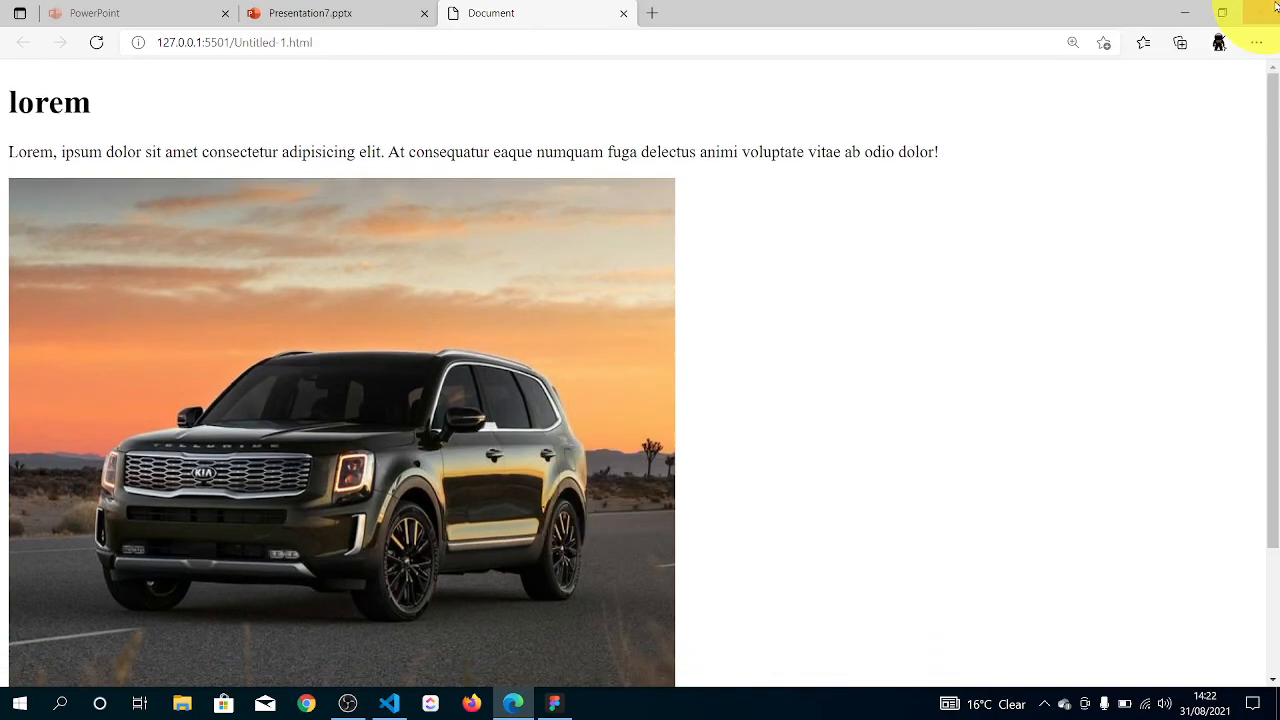
Switch from the Edge preview back to the HTML file in Visual Studio Code
{"action": "left_click", "coordinate": [388, 704]}
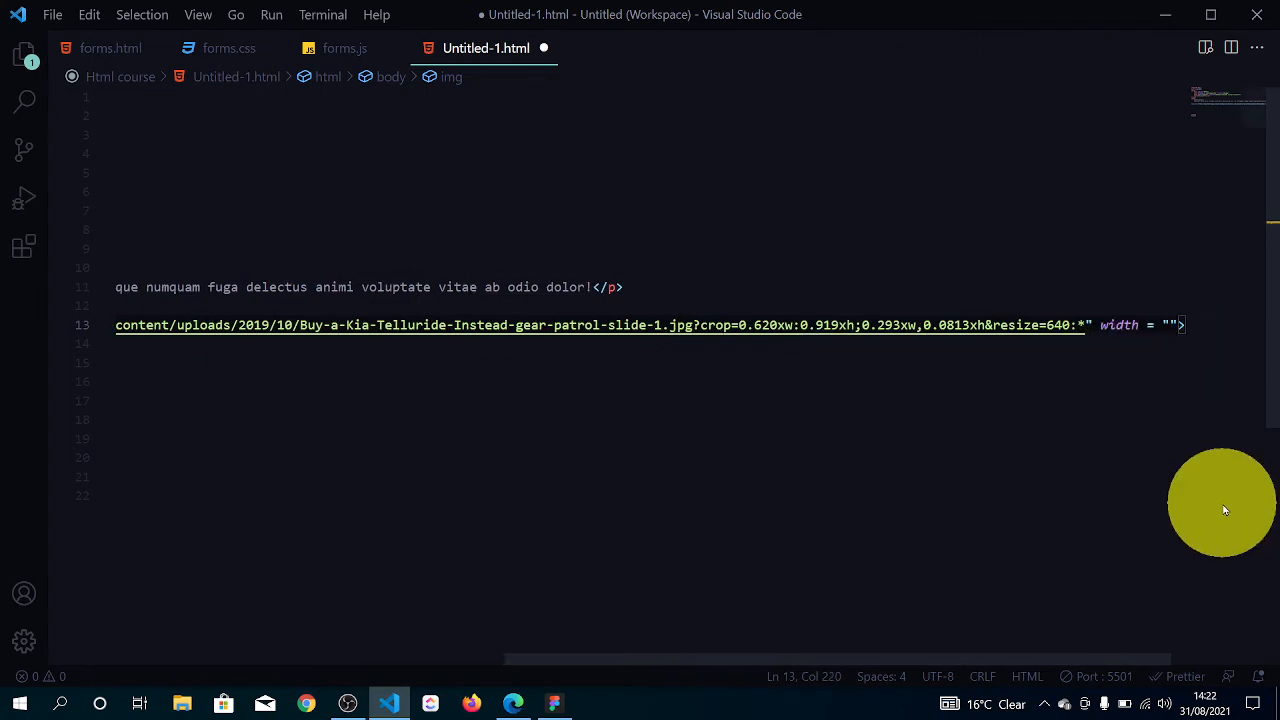
Give the img tag width and height attribute values, check the preview, and return to the editor
{"action": "type", "text": "30"}
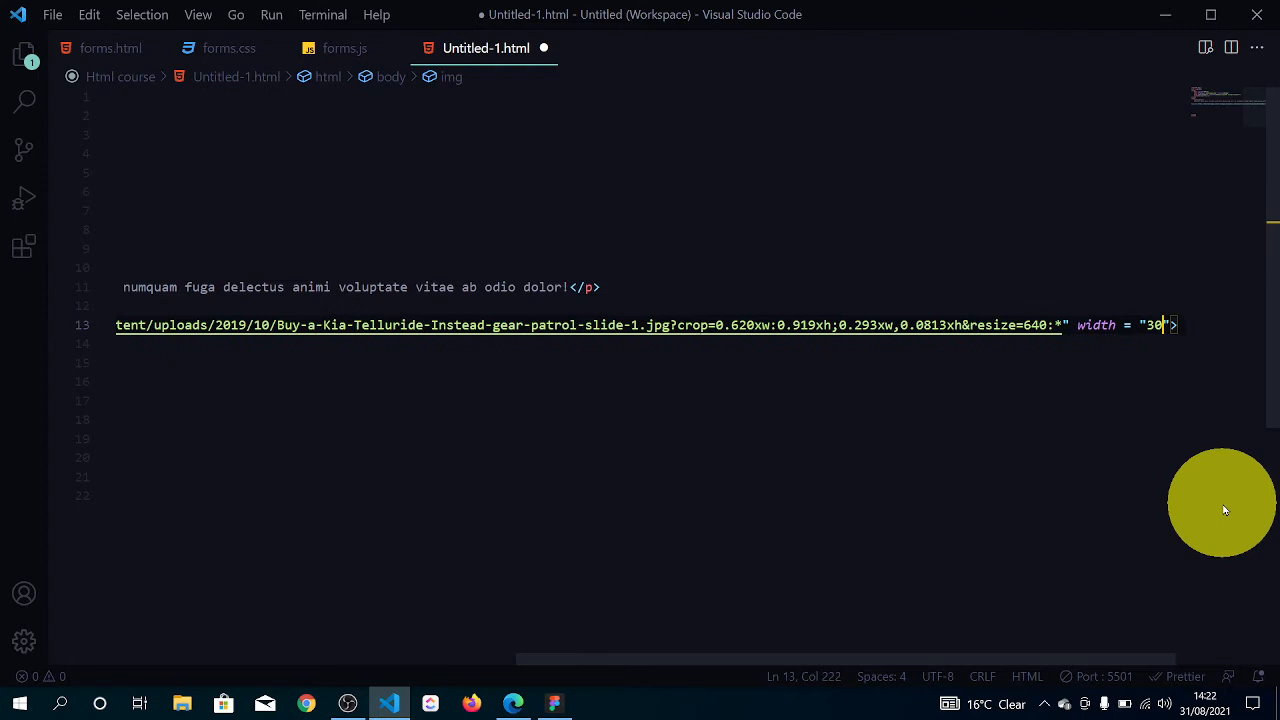
{"action": "type", "text": "0"}
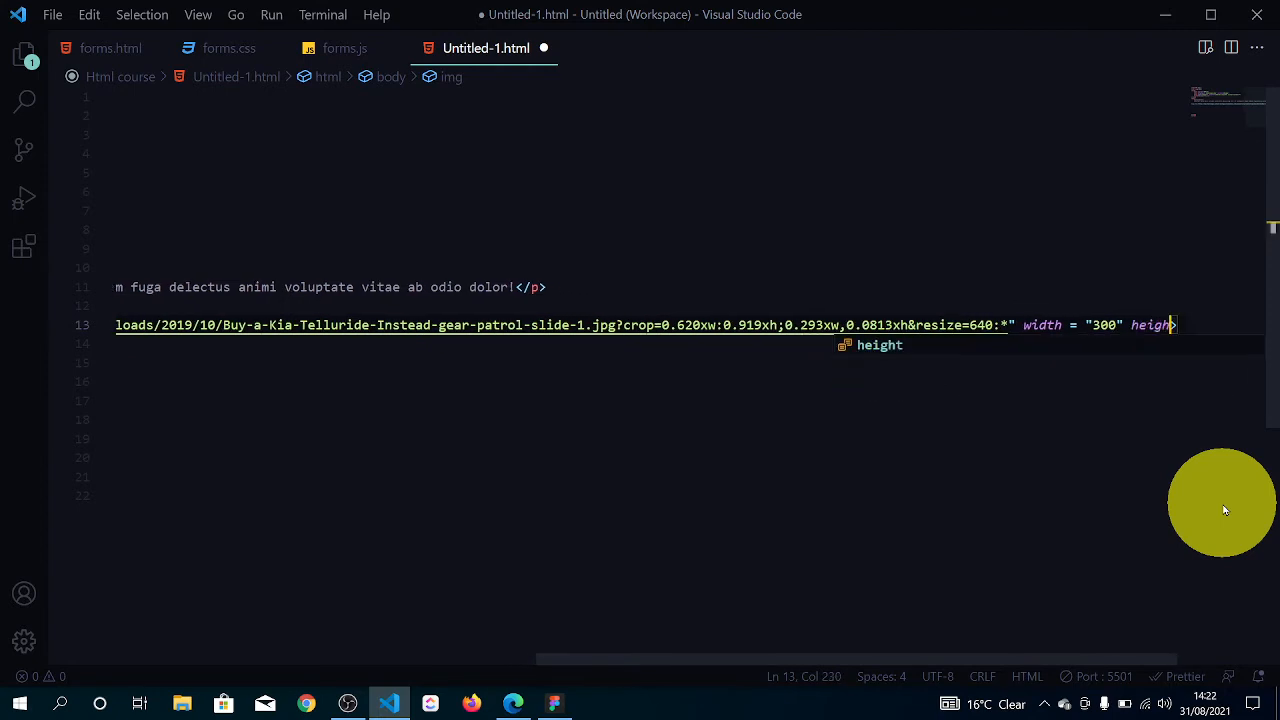
{"action": "type", "text": "="}
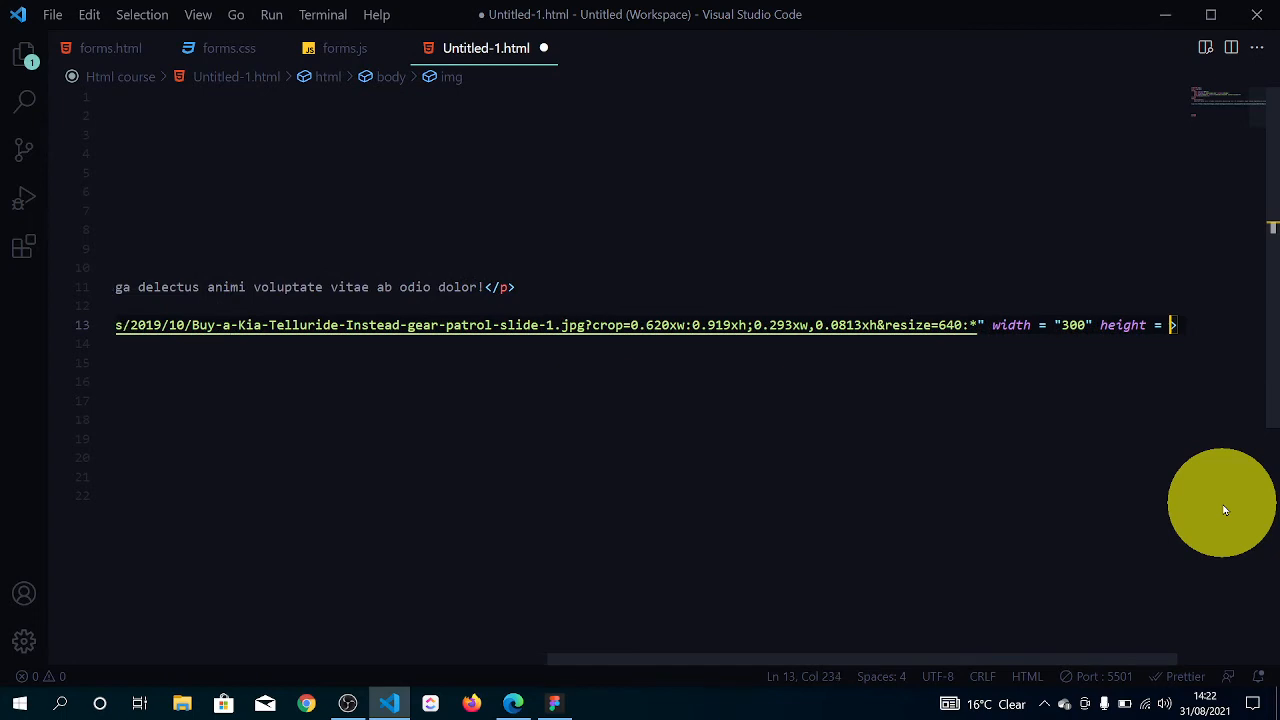
{"action": "type", "text": "\"\""}
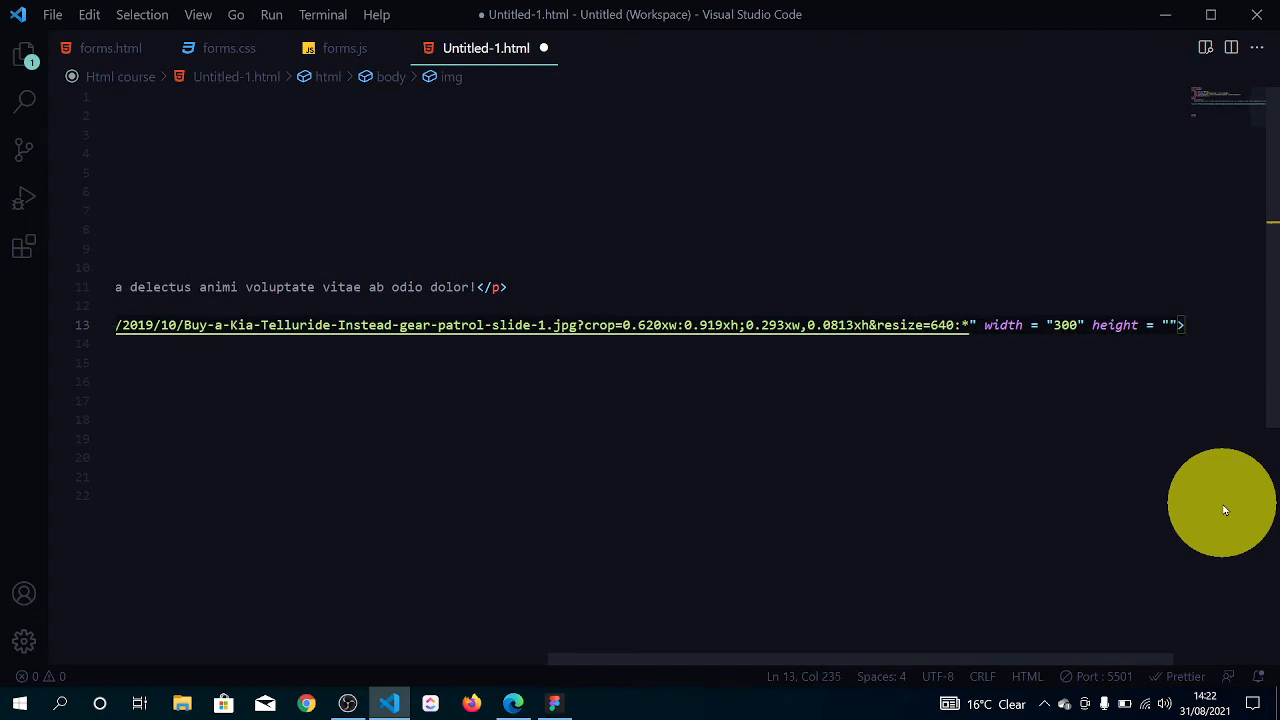
{"action": "type", "text": "1"}
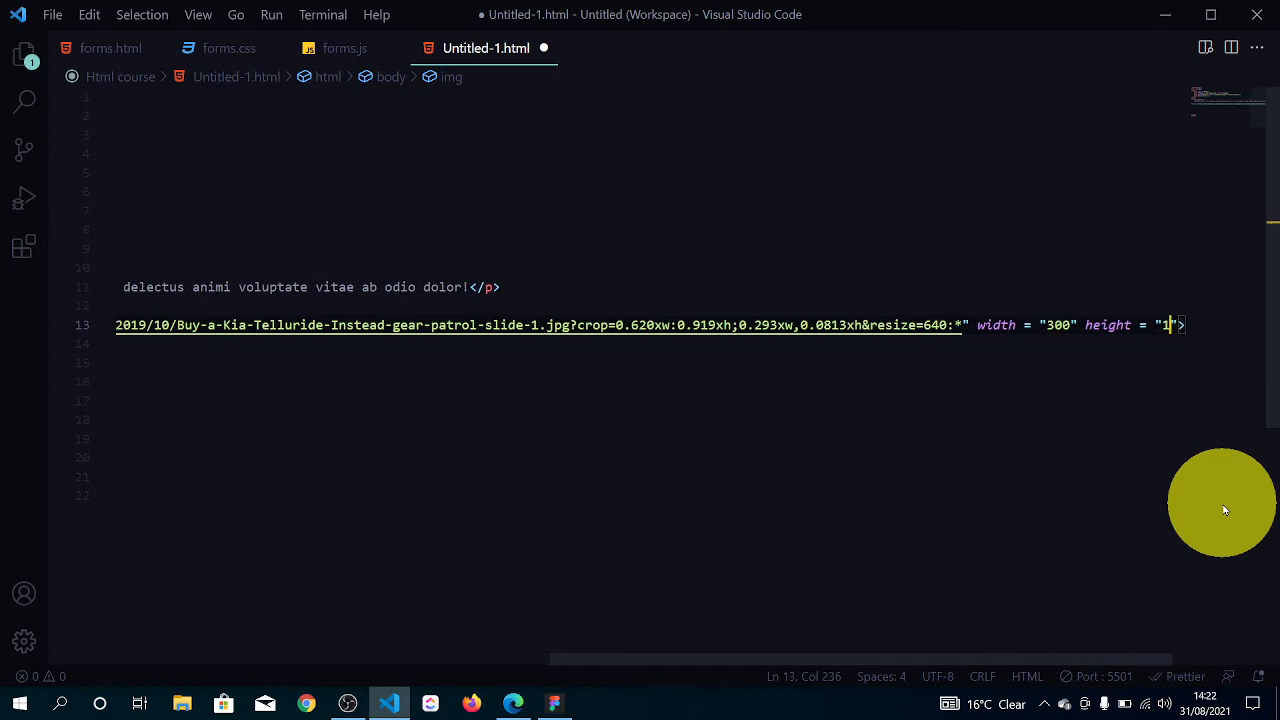
{"action": "type", "text": "00"}
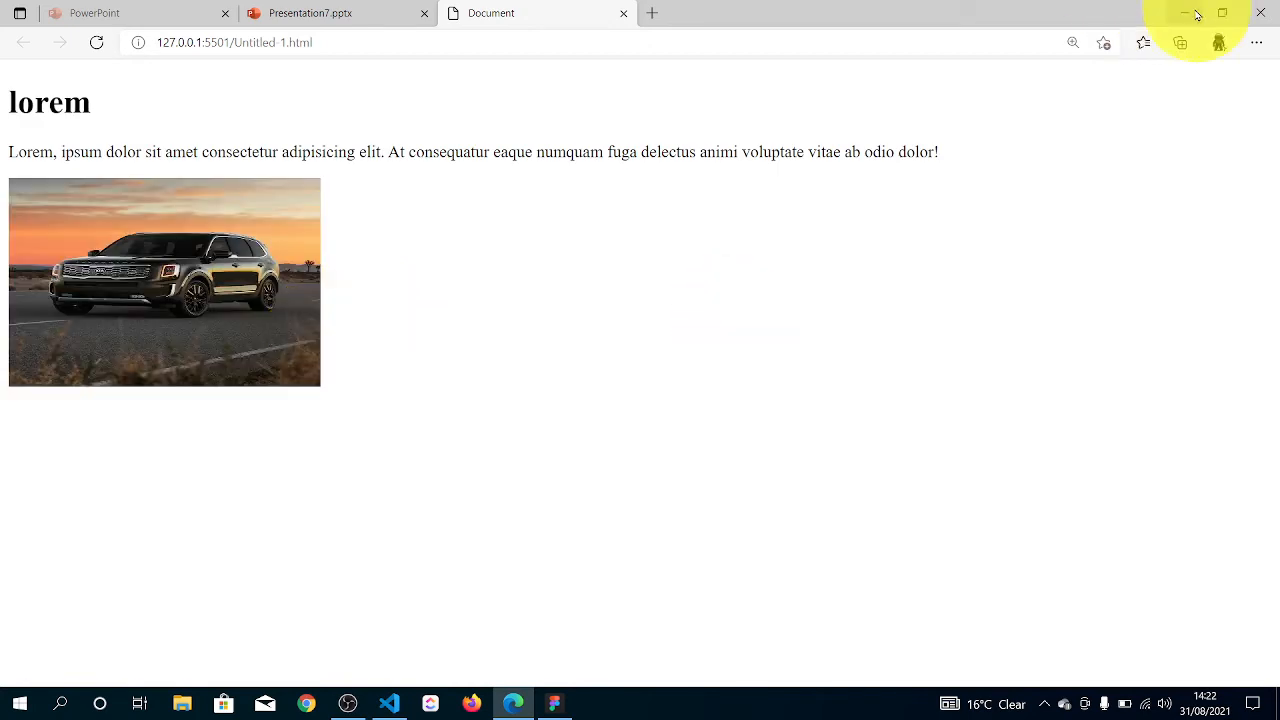
{"action": "left_click", "coordinate": [388, 704]}
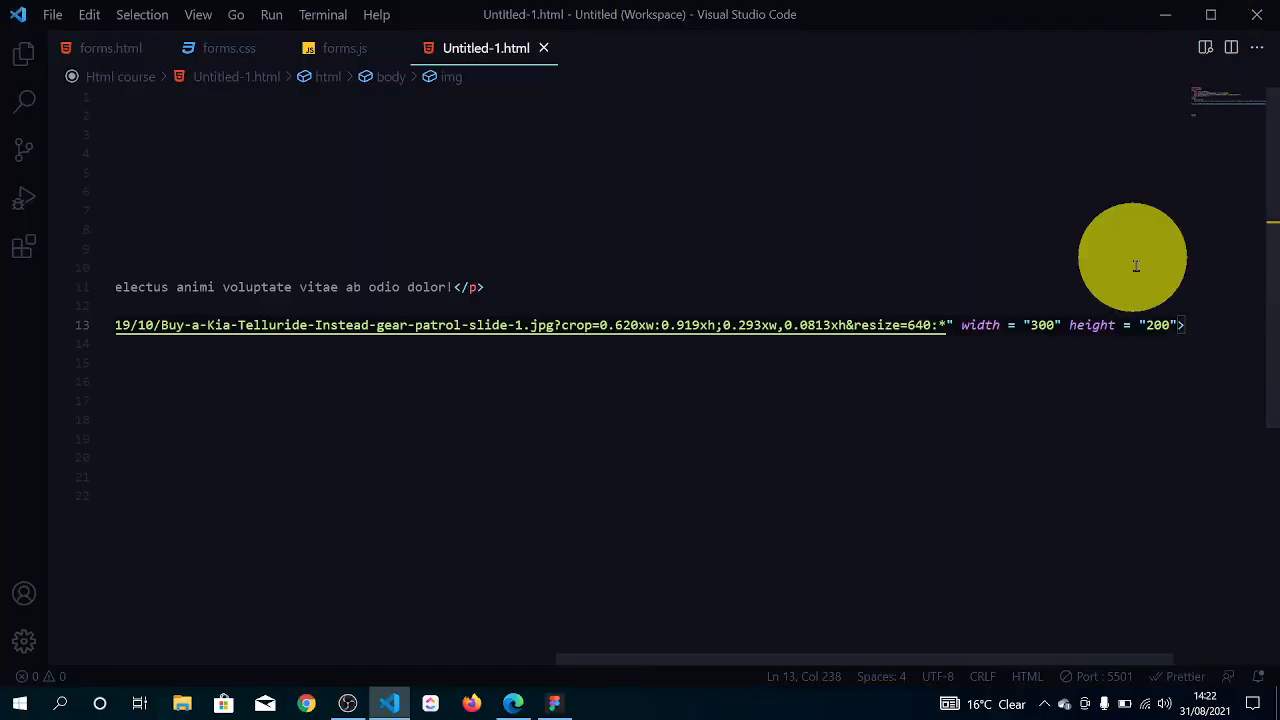
{"action": "mouse_move", "coordinate": [1036, 320]}
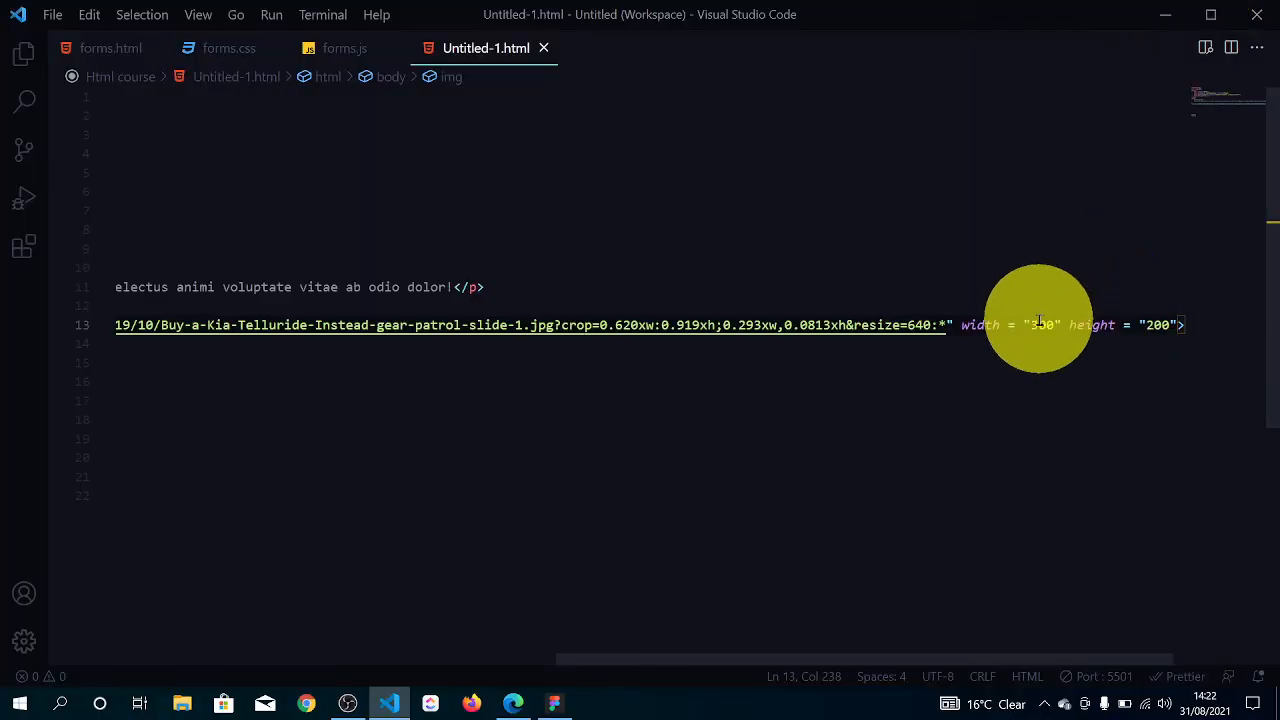
Widen the image to 500, save, view the larger photo in Edge, and return to the code
{"action": "type", "text": "500"}
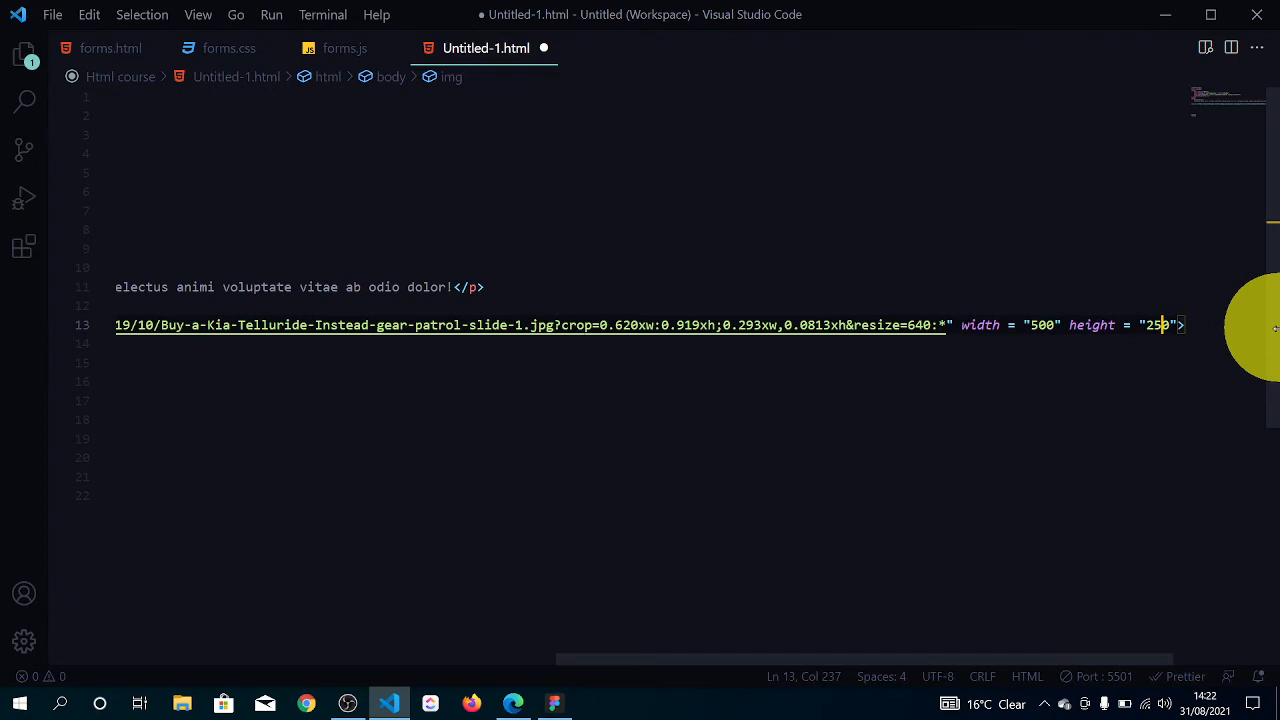
{"action": "key", "text": "ctrl+s"}
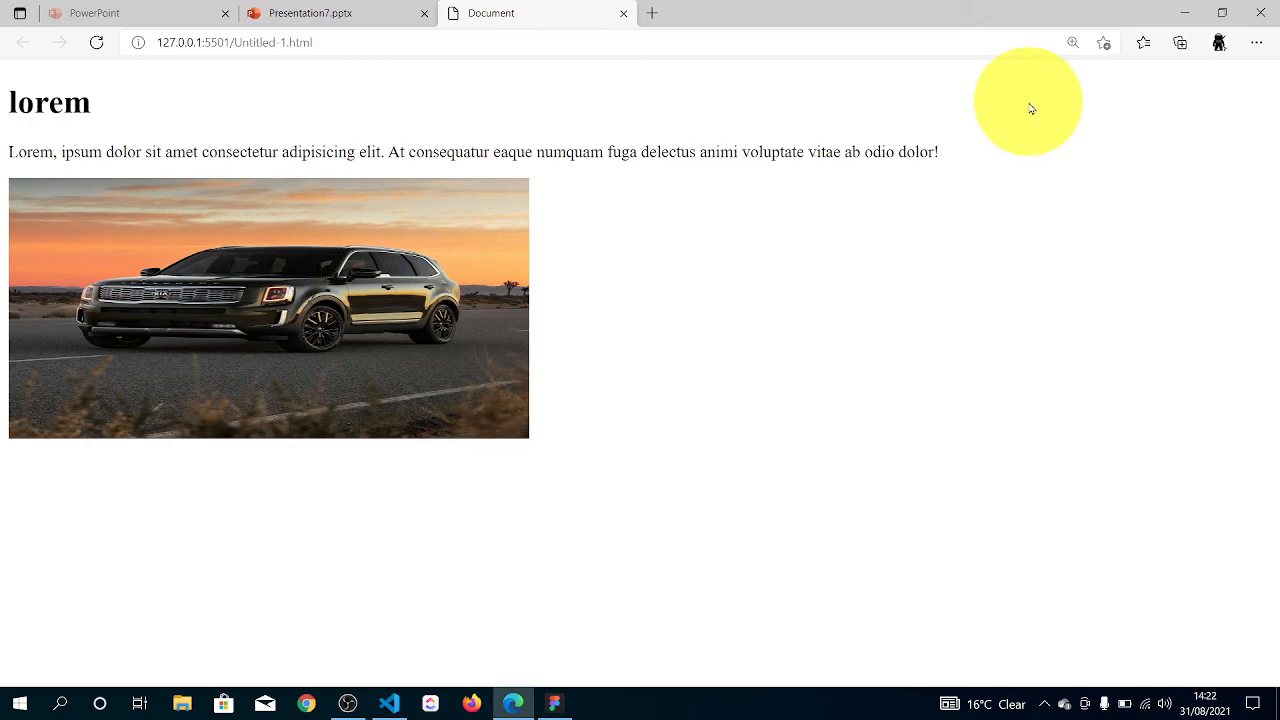
{"action": "left_click", "coordinate": [388, 704]}
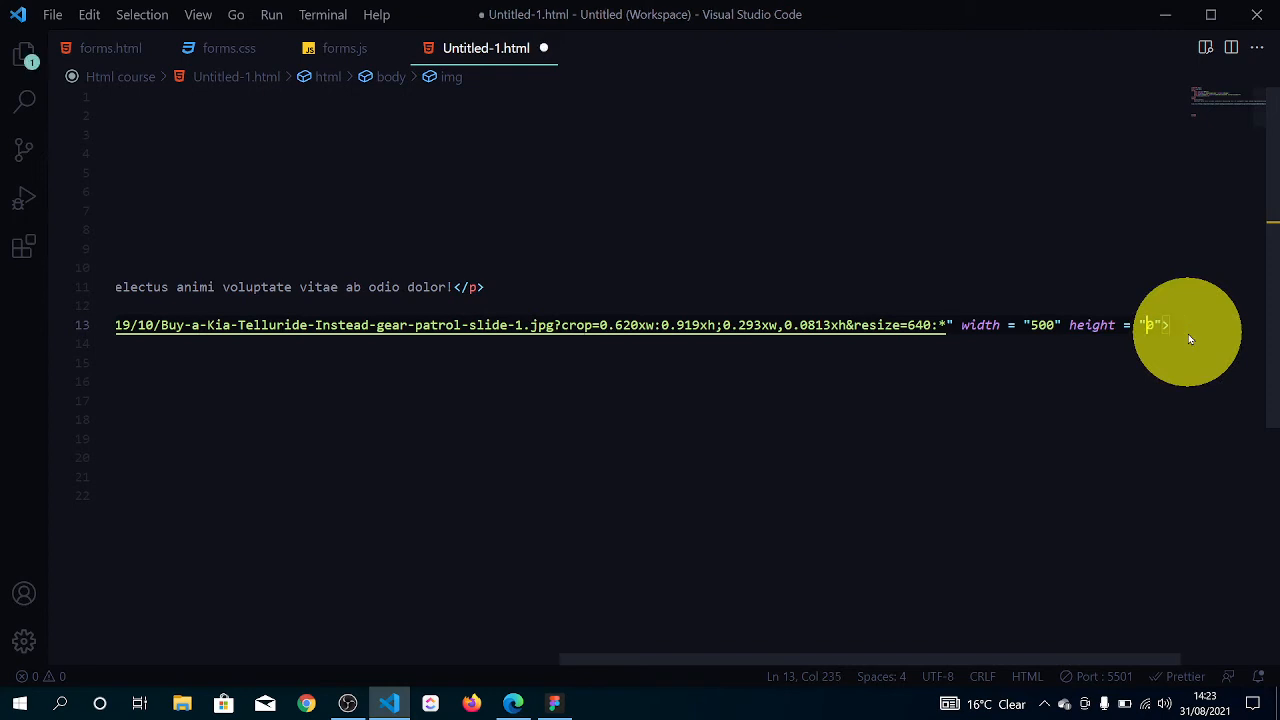
Set the image height to 3000 and save, stretching the photo far down the page
{"action": "type", "text": "300"}
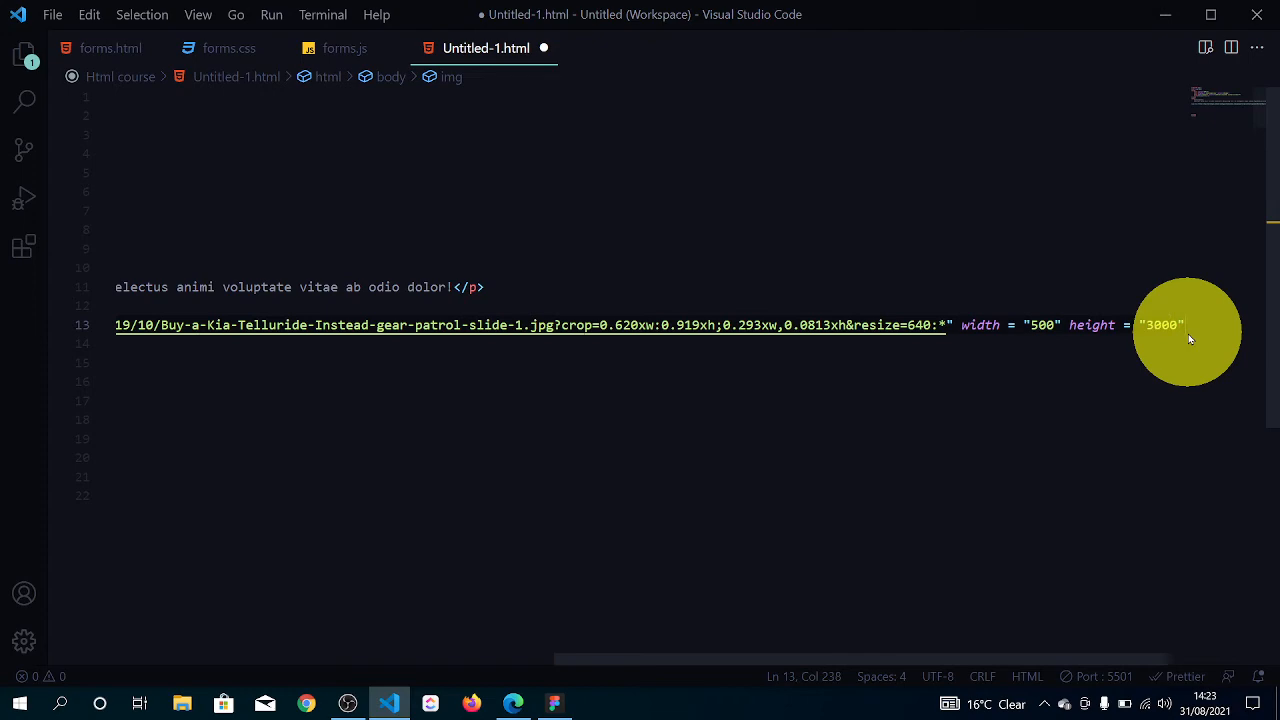
{"action": "key", "text": "ctrl+s"}
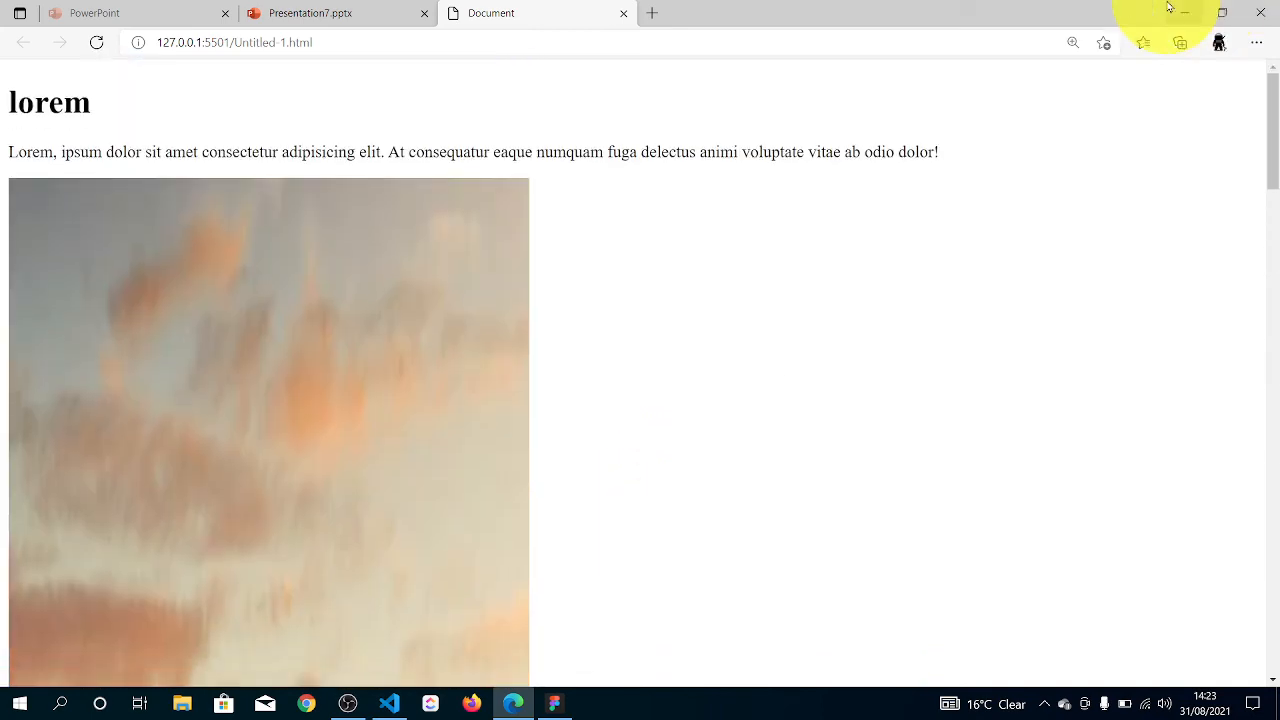
Set the image to width 500 and height 300, save, and preview it in Edge
{"action": "left_click", "coordinate": [388, 704]}
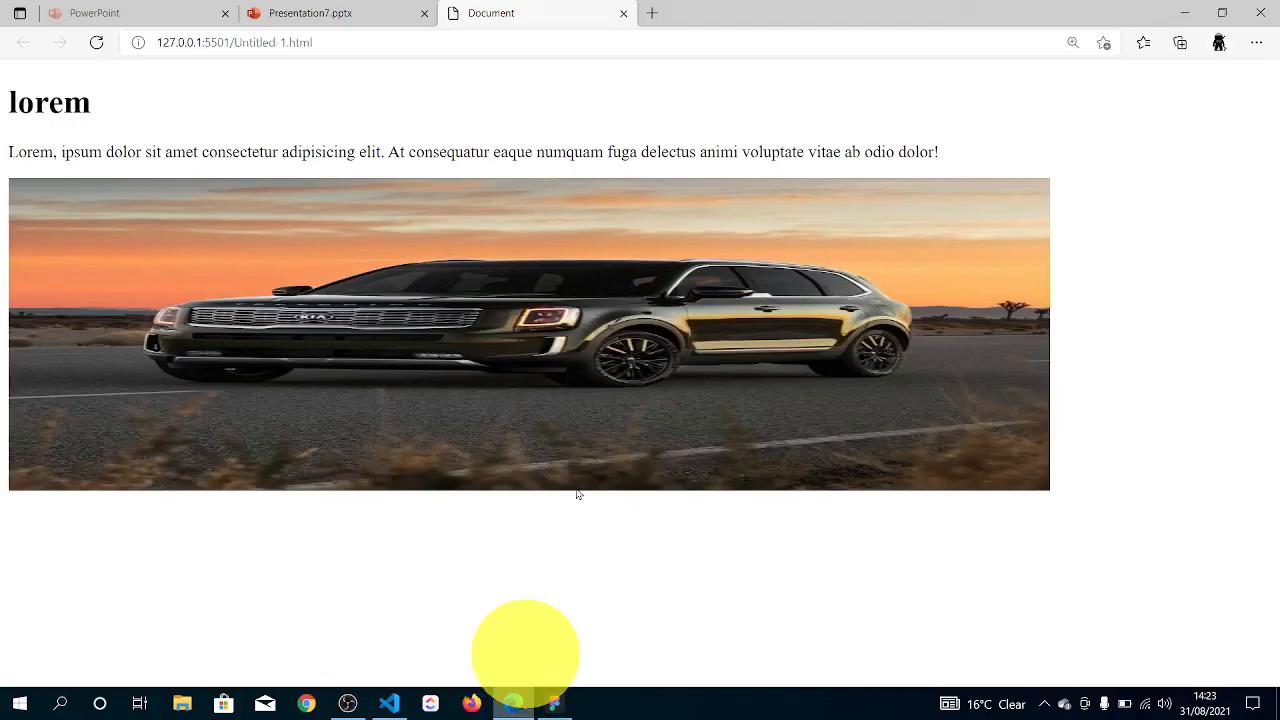
{"action": "left_click", "coordinate": [388, 704]}
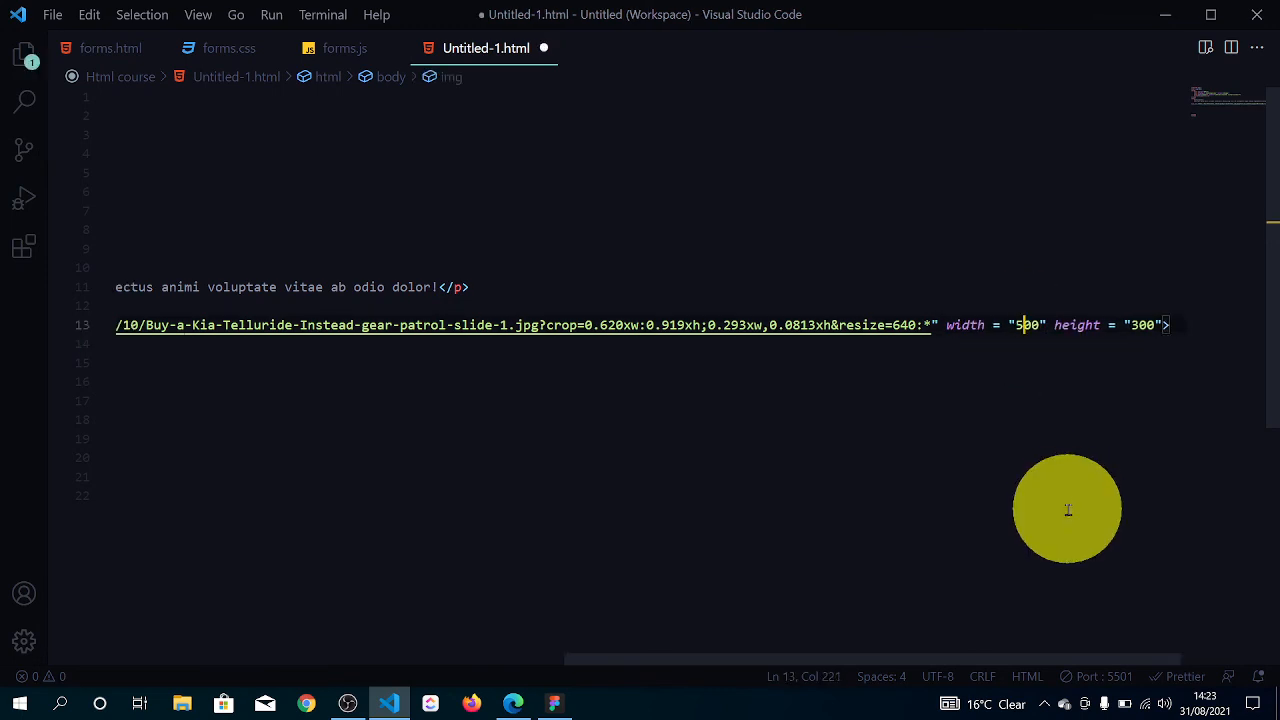
{"action": "key", "text": "ctrl+s"}
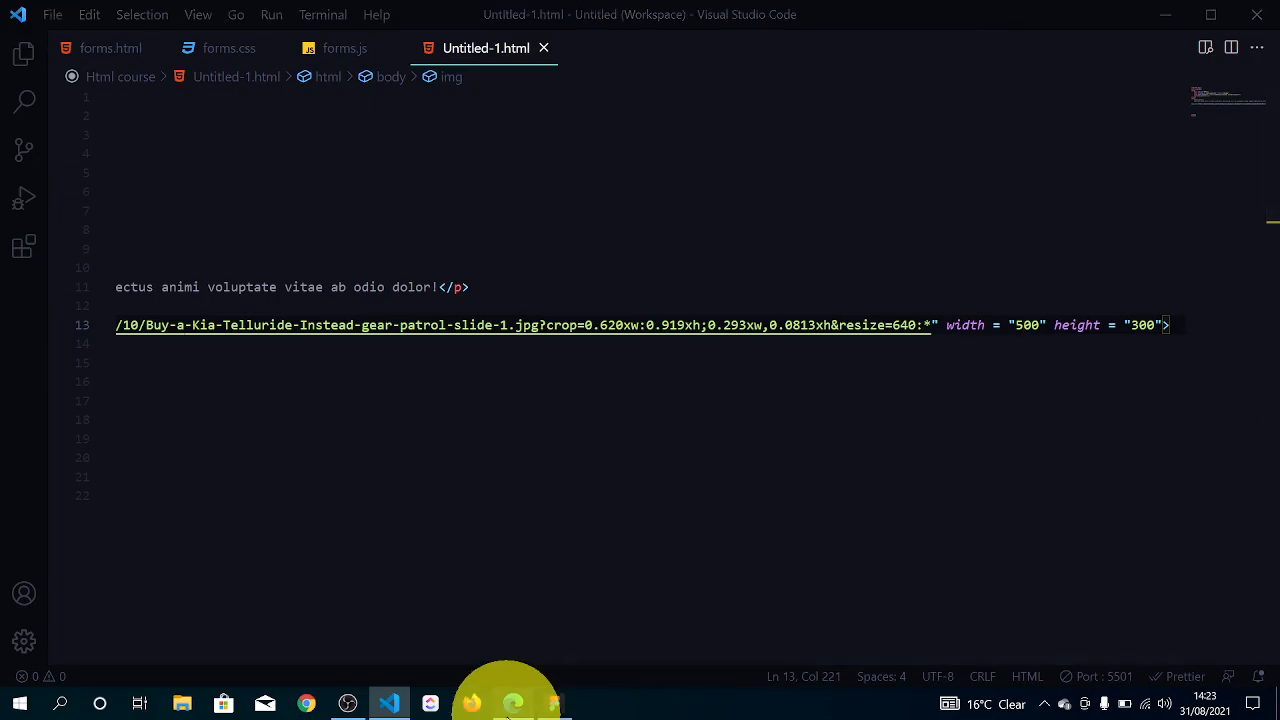
{"action": "left_click", "coordinate": [512, 704]}
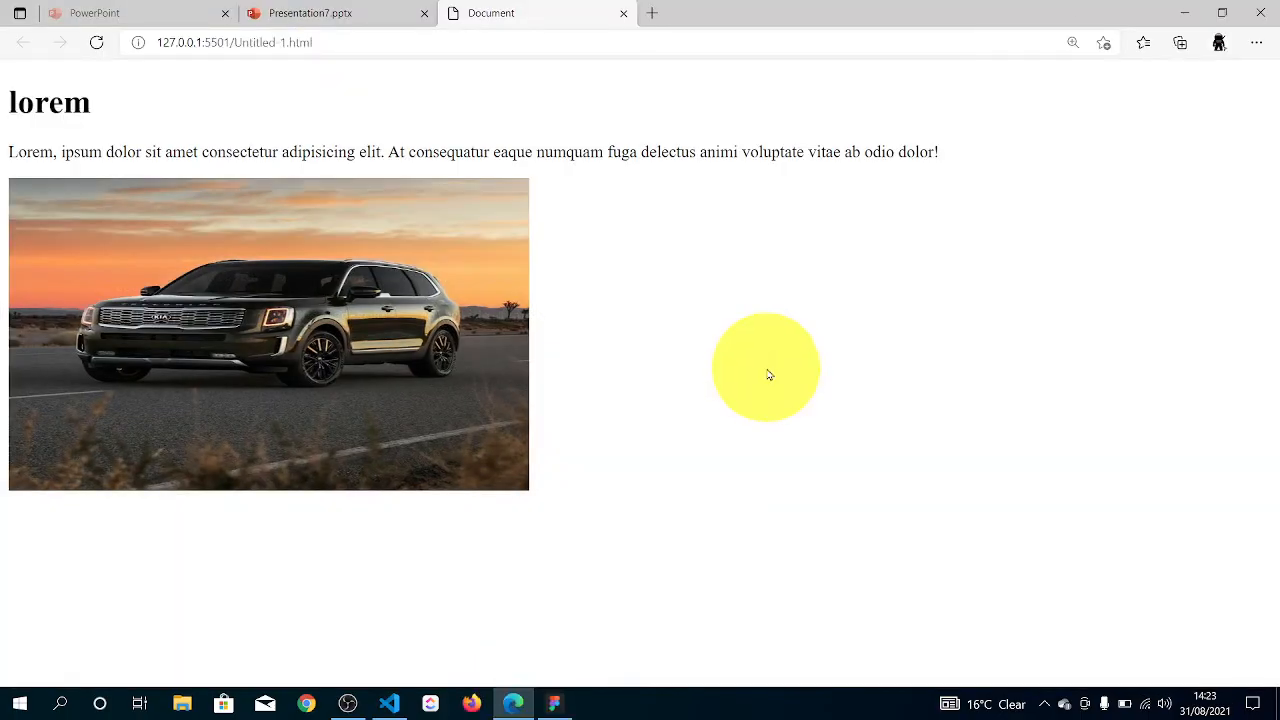
Return from the Edge preview to the HTML code in Visual Studio Code
{"action": "left_click", "coordinate": [388, 704]}
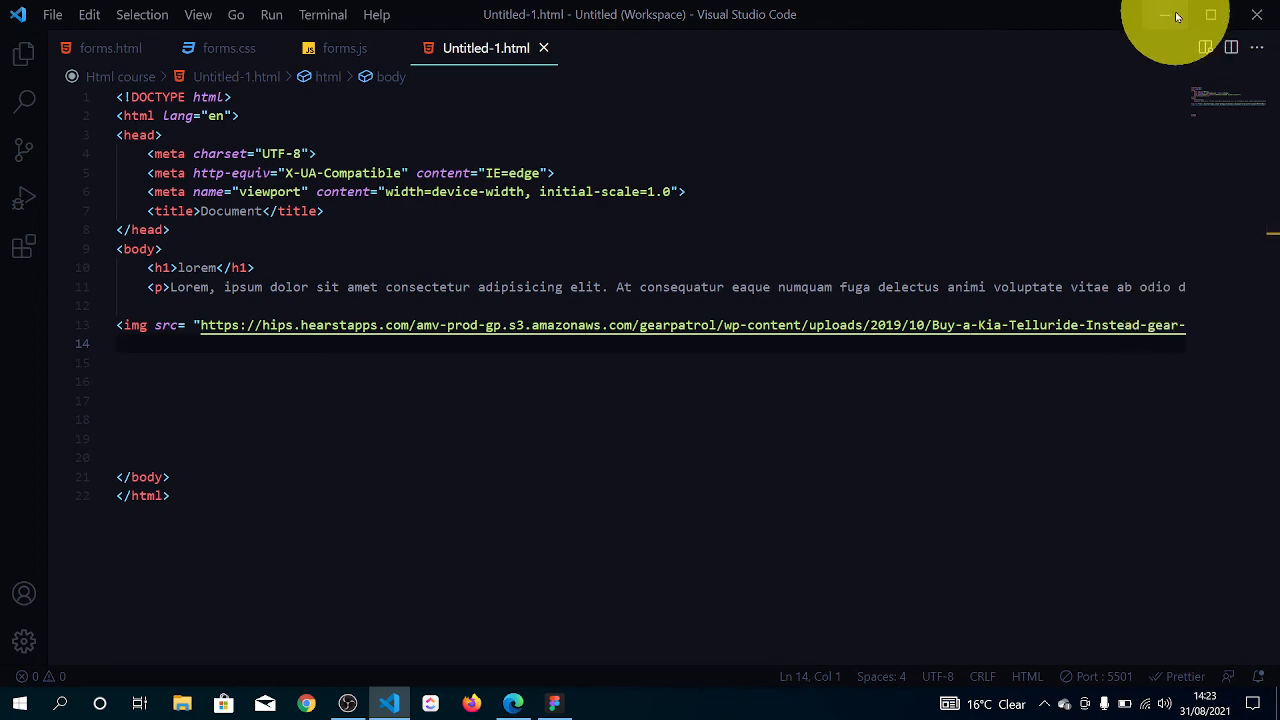
Minimize the VS Code window so the Windows desktop is showing
{"action": "left_click", "coordinate": [1164, 16]}
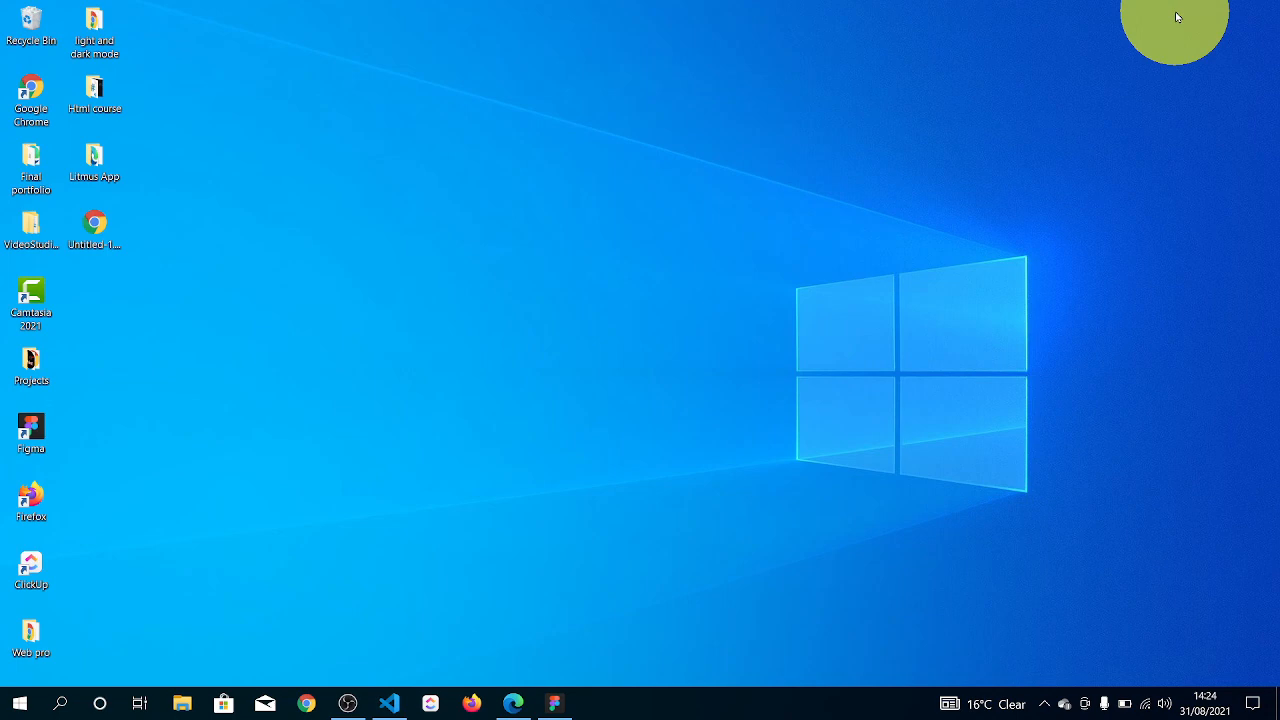
{"action": "mouse_move", "coordinate": [458, 620]}
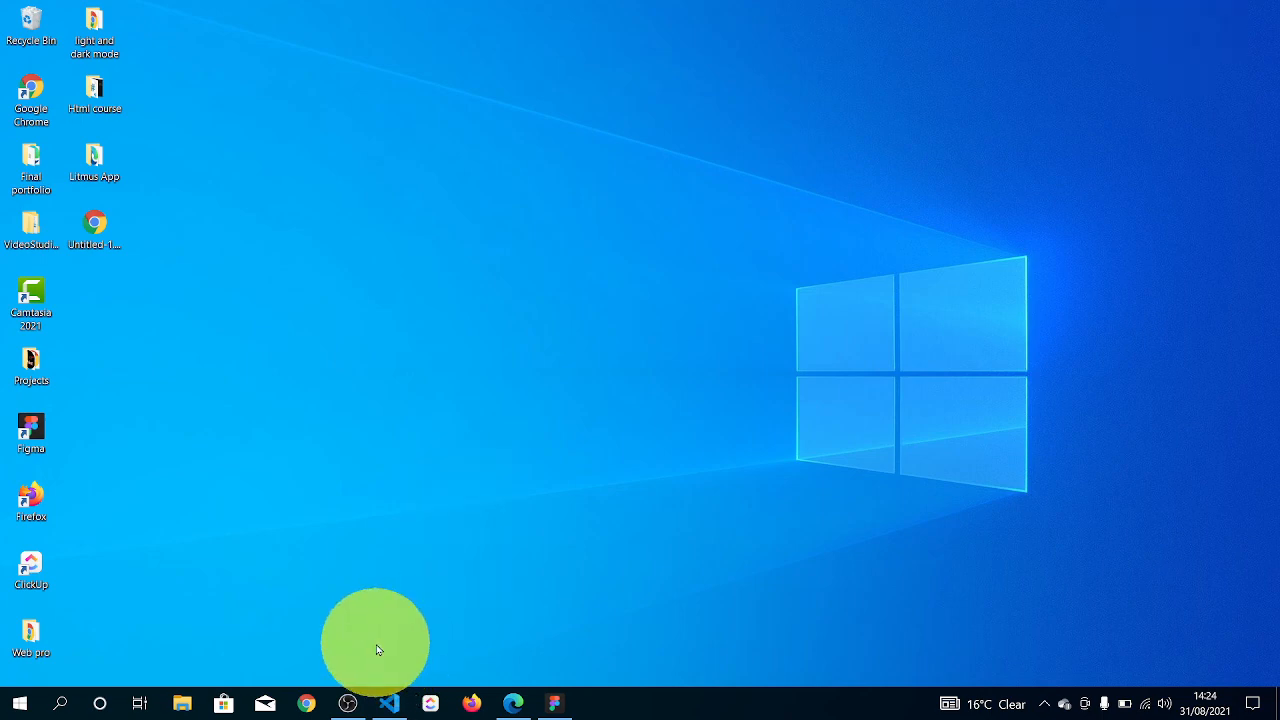
{"action": "mouse_move", "coordinate": [816, 248]}
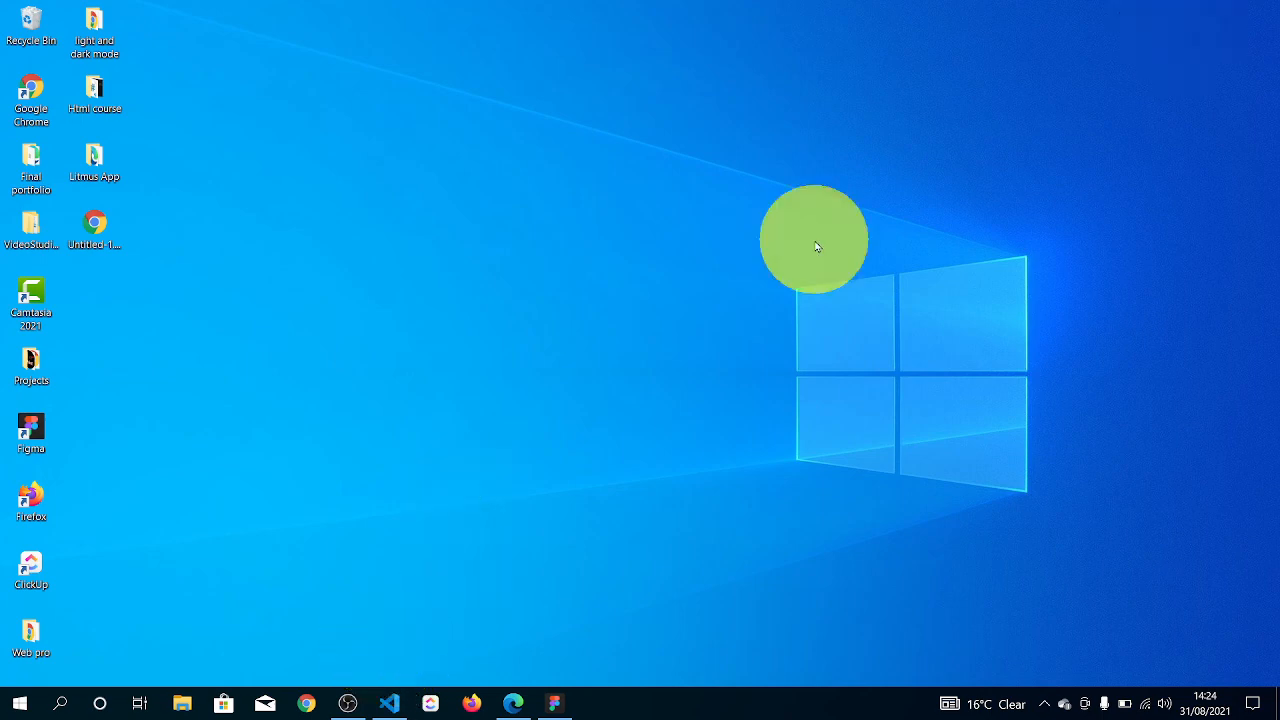
{"action": "mouse_move", "coordinate": [512, 558]}
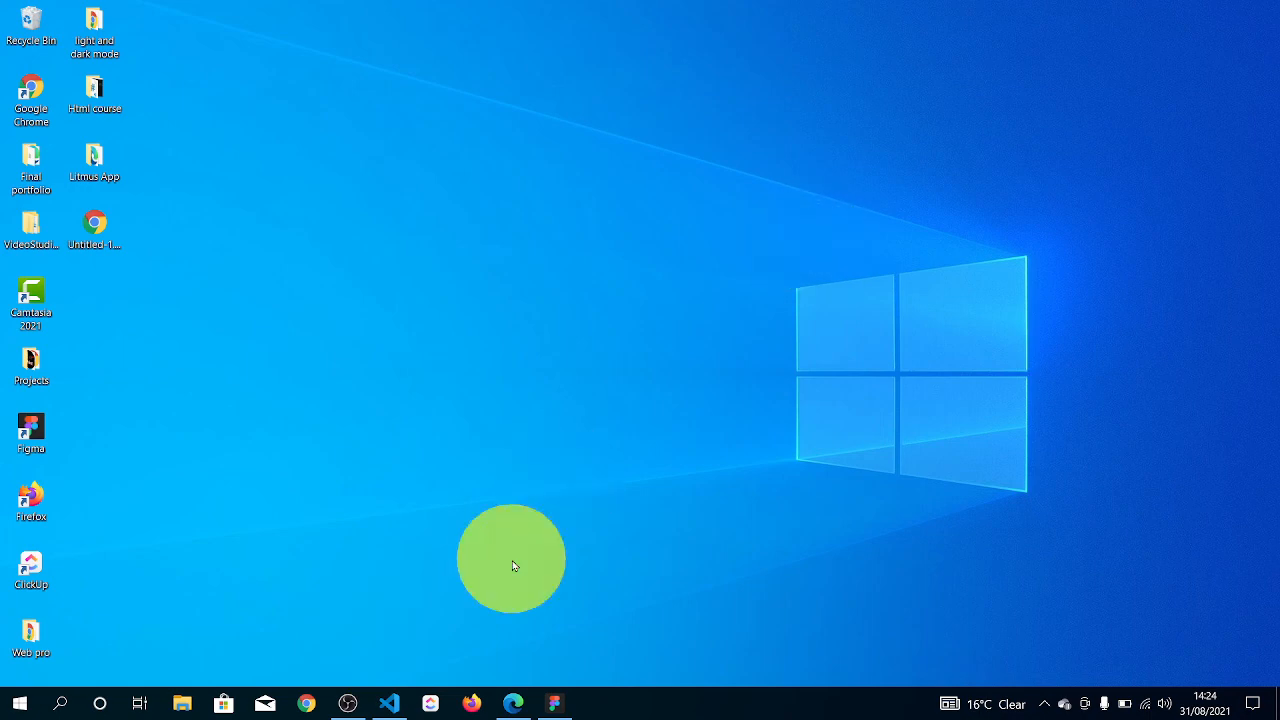
{"action": "mouse_move", "coordinate": [390, 610]}
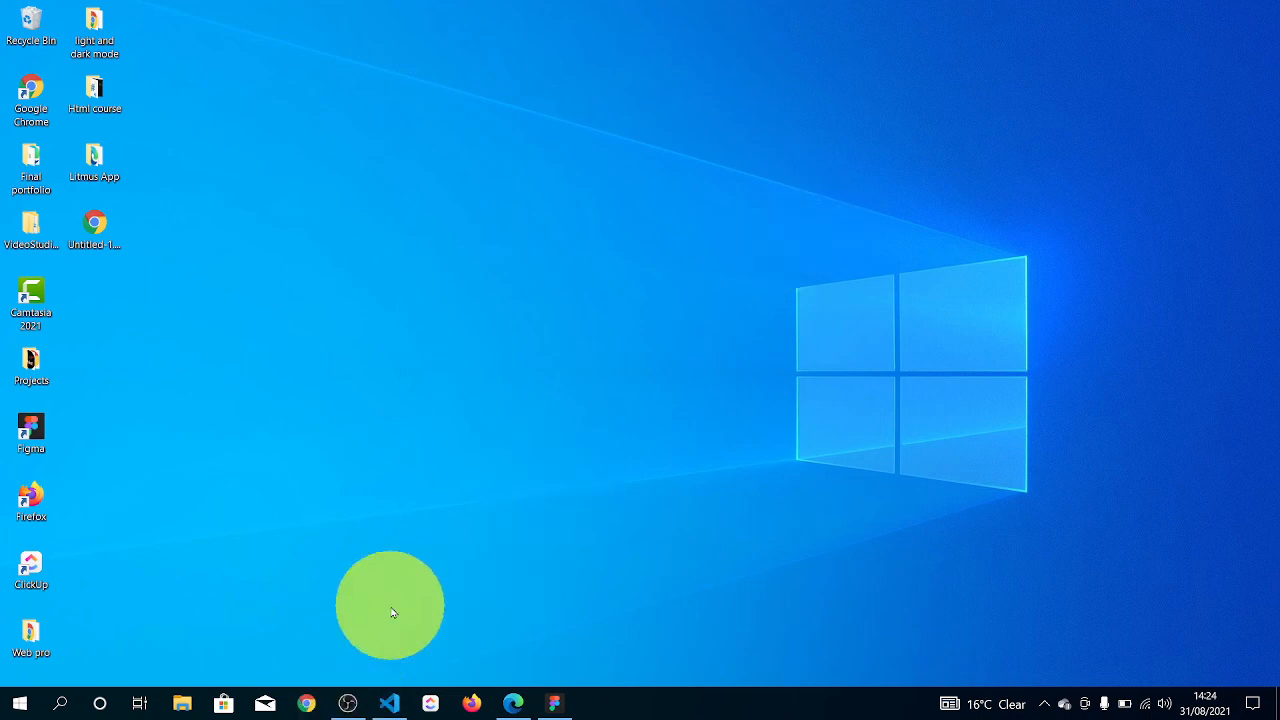